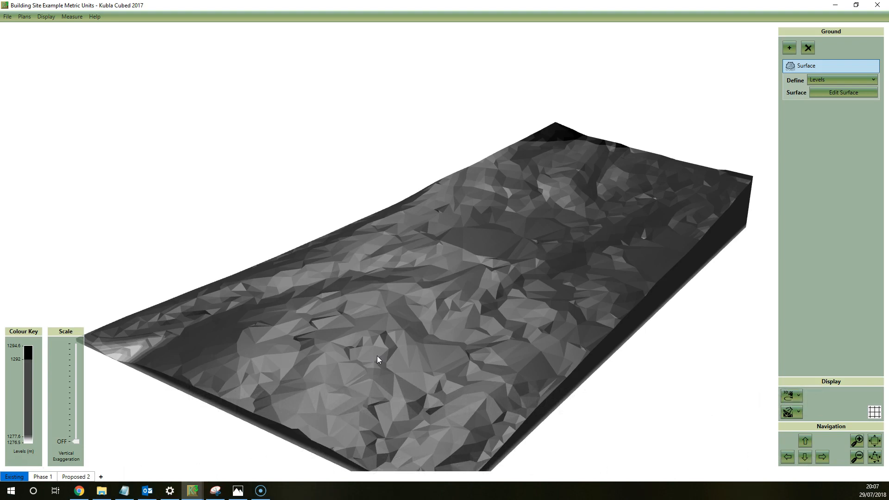
mouse_move(586, 204)
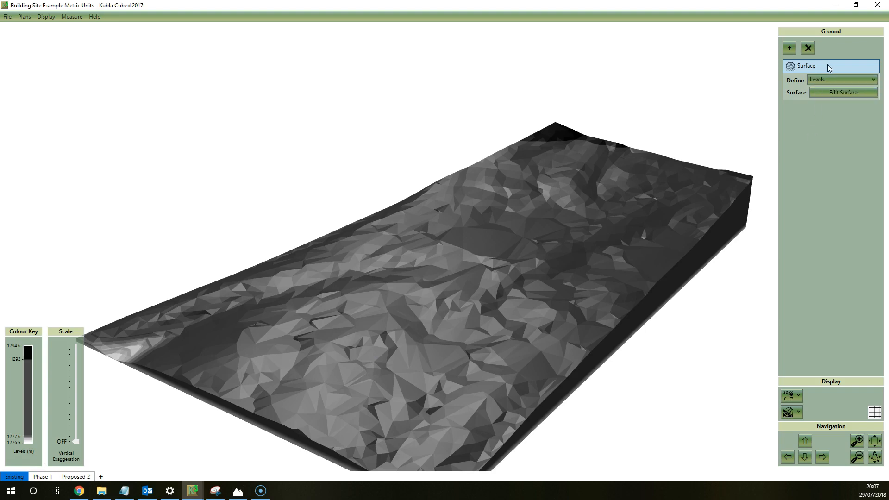
mouse_move(825, 130)
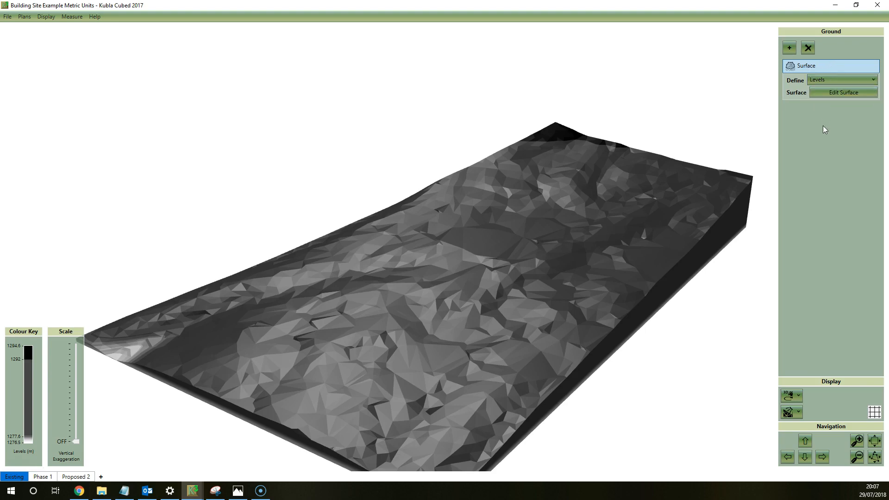
mouse_move(826, 153)
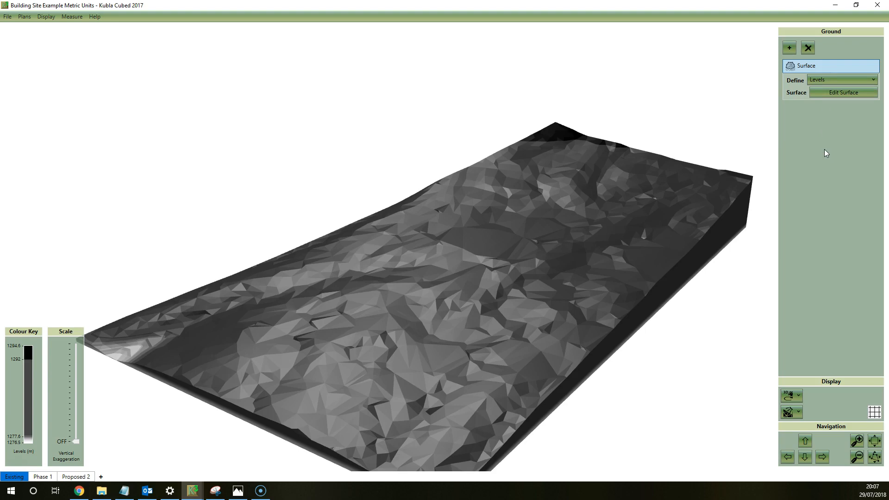
mouse_move(241, 280)
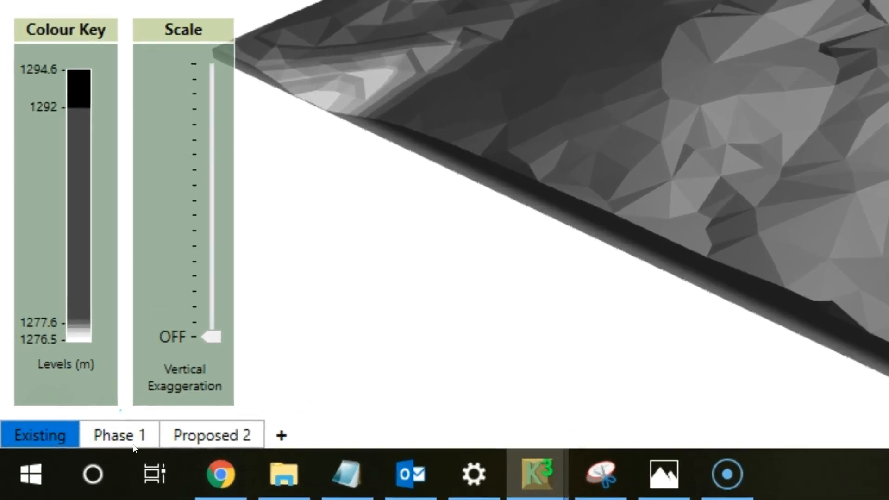
mouse_move(357, 357)
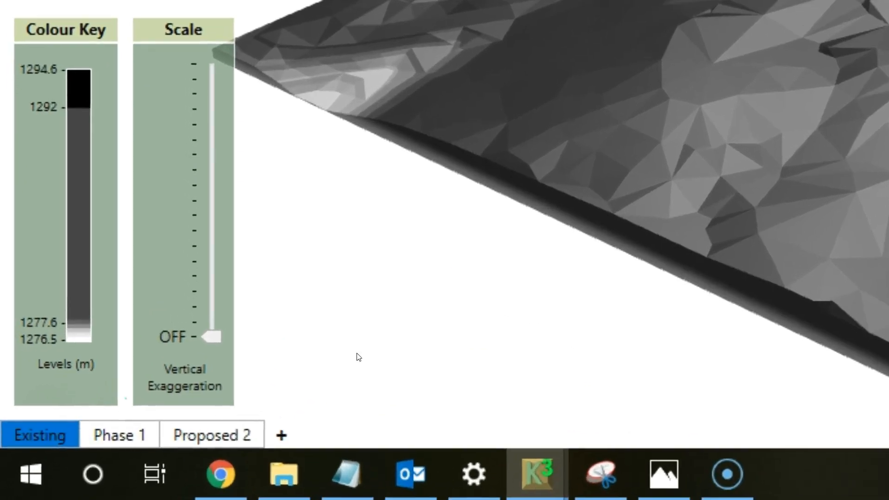
mouse_move(543, 309)
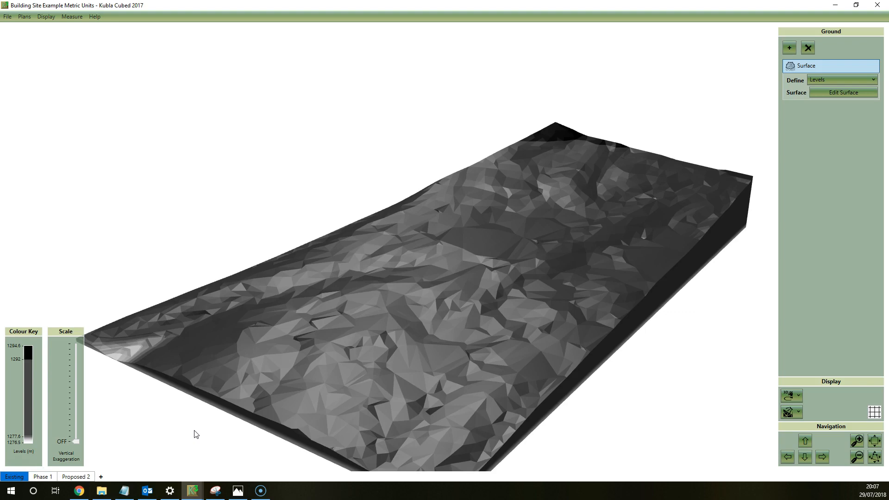
mouse_move(227, 392)
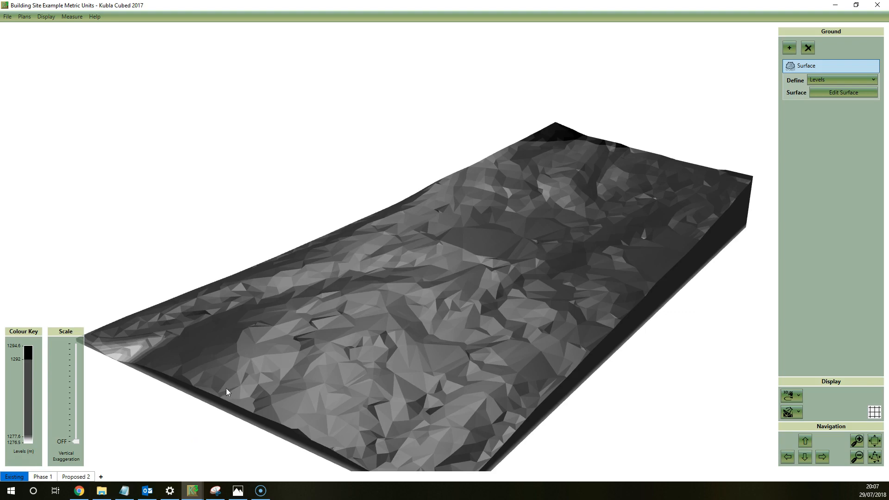
mouse_move(843, 92)
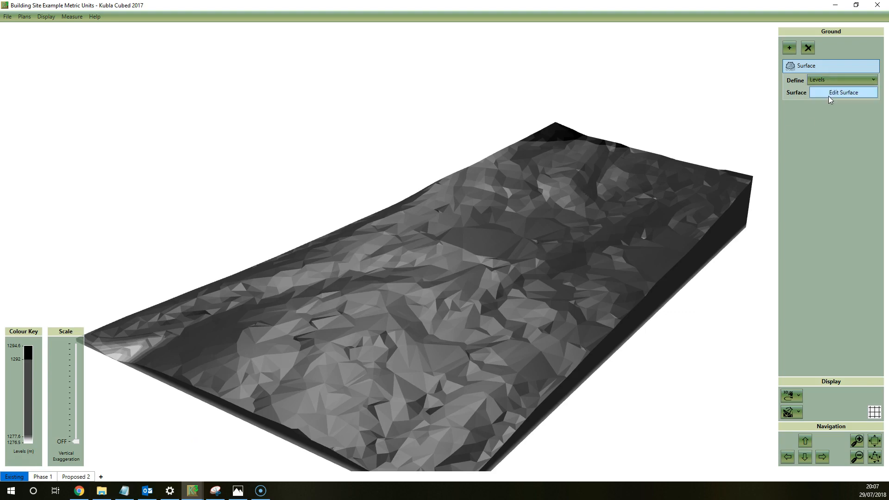
mouse_move(170, 418)
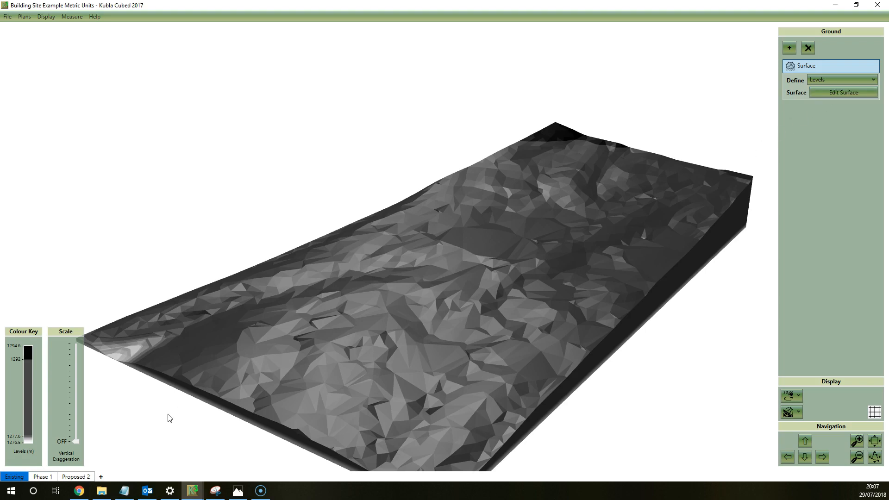
Step: Show the Phase 1 design with its cut and fill colouring across the site
click(42, 477)
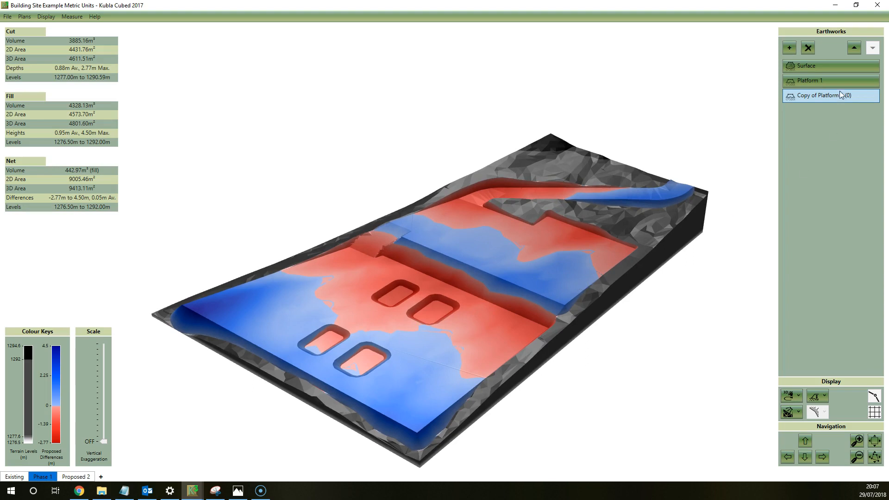
click(811, 80)
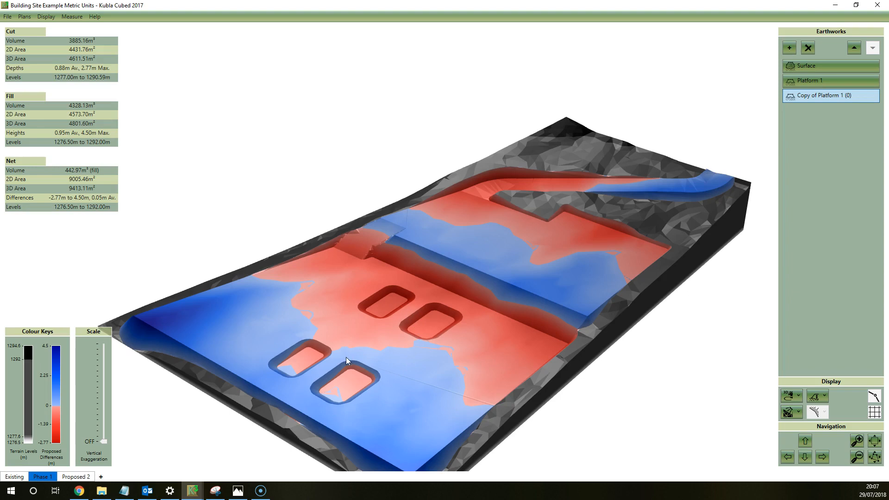
mouse_move(335, 385)
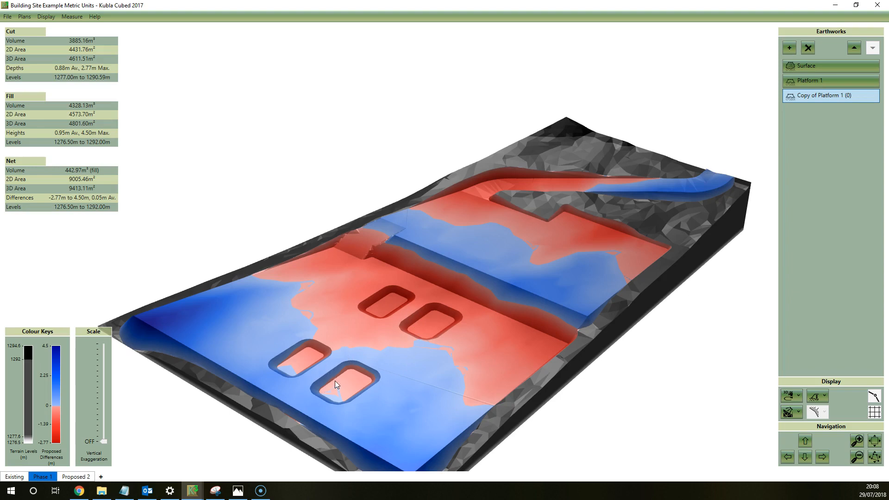
mouse_move(151, 453)
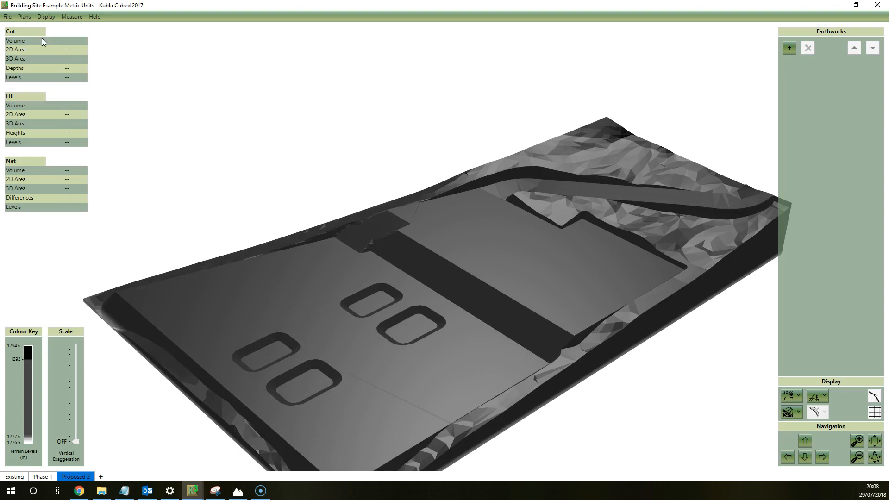
mouse_move(334, 351)
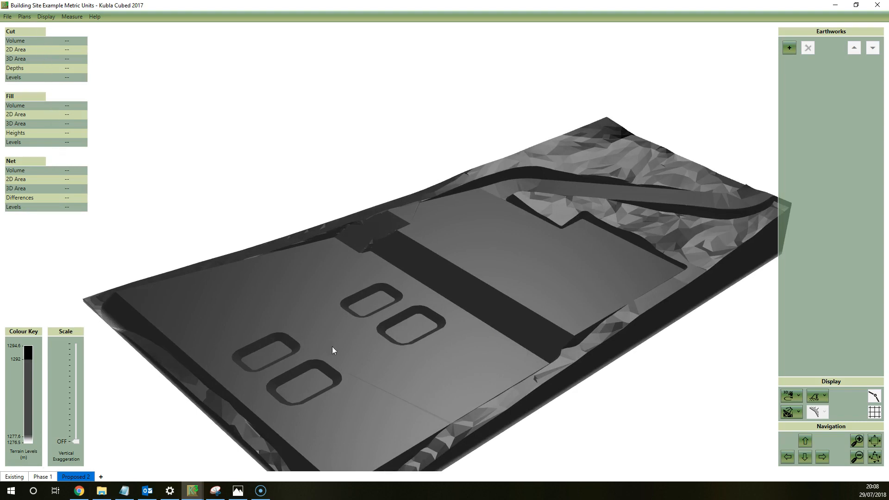
mouse_move(368, 337)
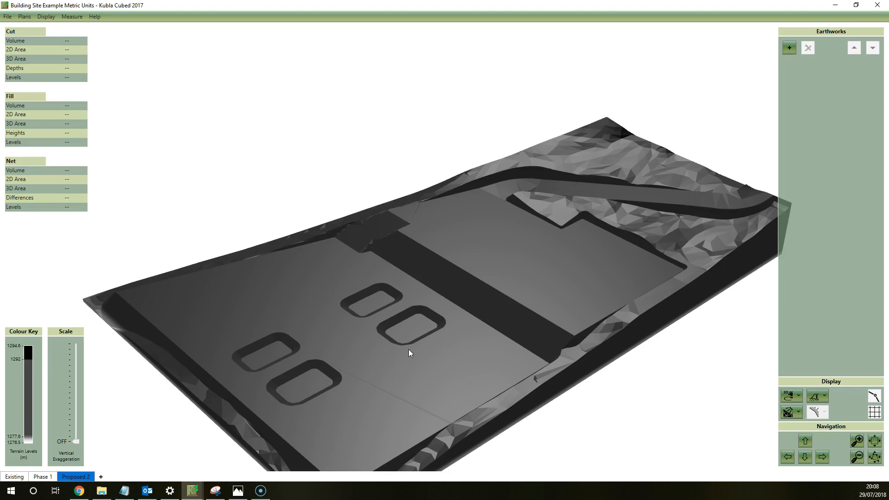
mouse_move(434, 350)
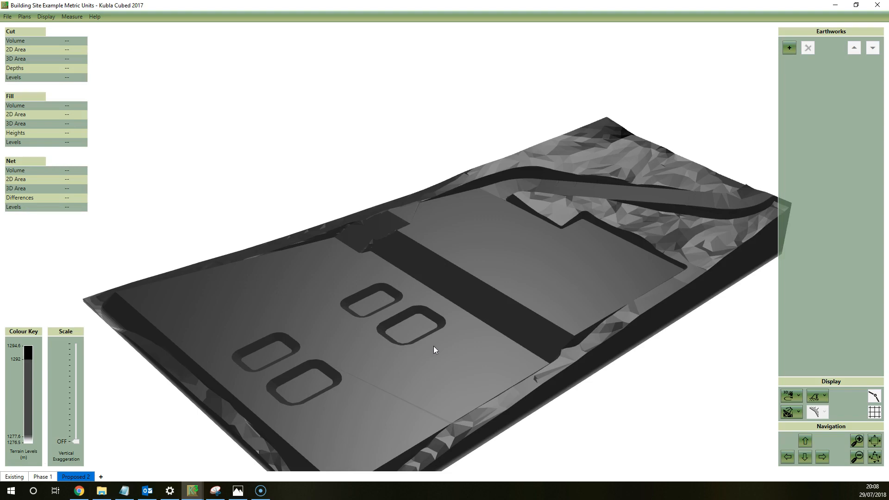
mouse_move(462, 350)
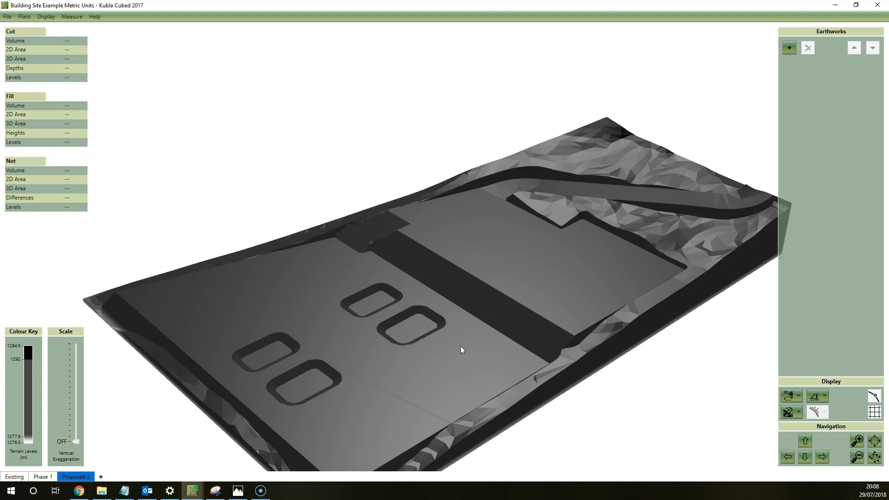
mouse_move(460, 351)
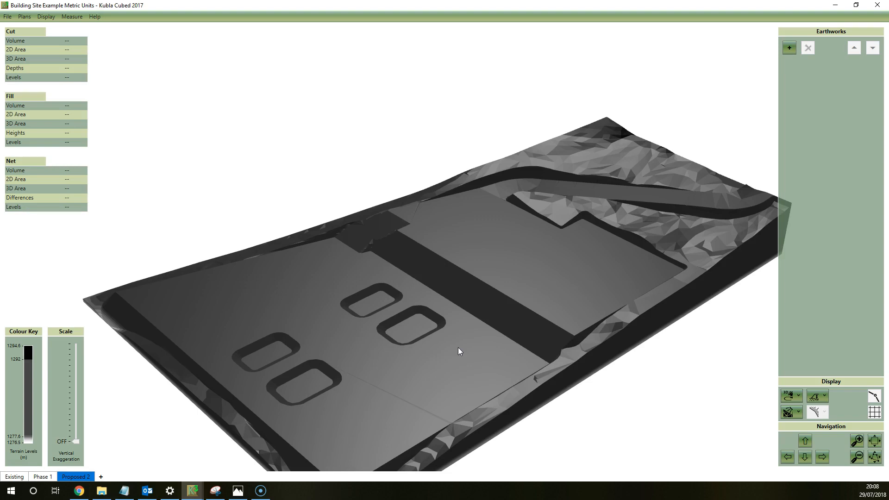
mouse_move(449, 309)
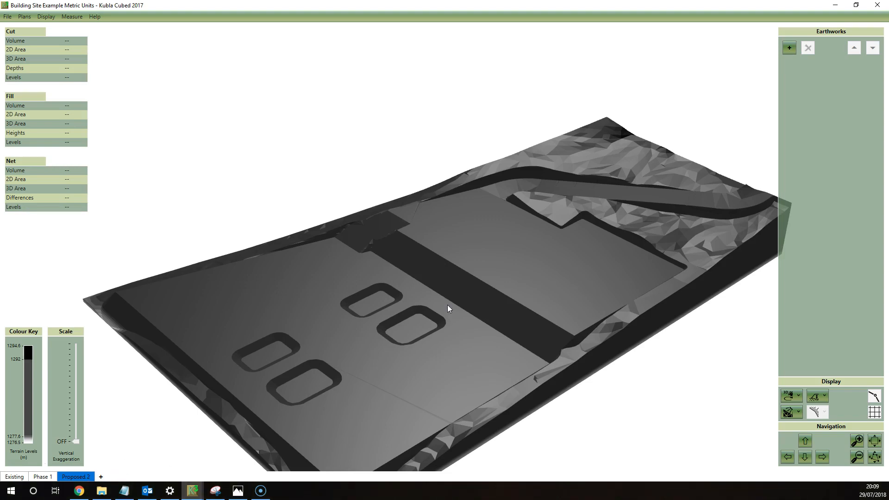
mouse_move(380, 355)
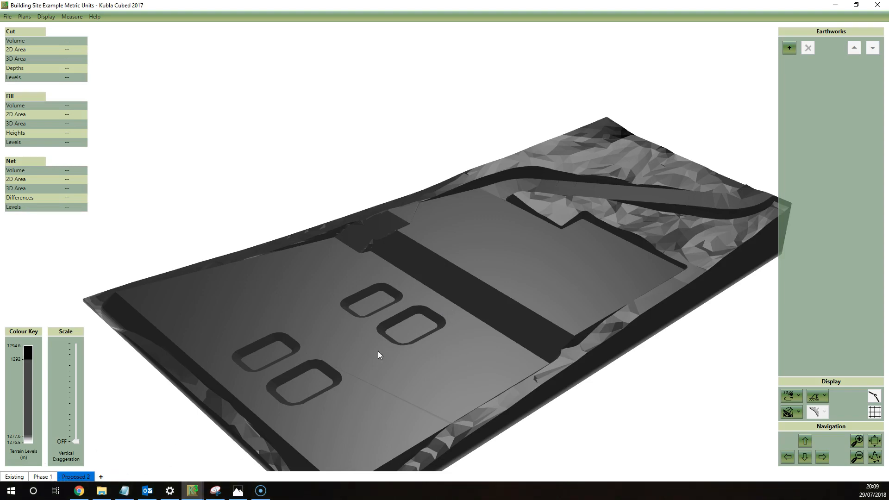
mouse_move(394, 275)
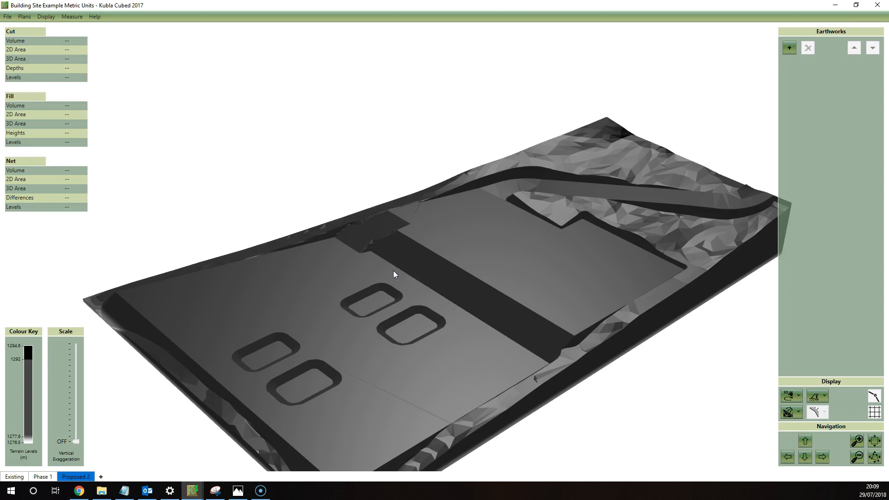
Step: In plan view, add a Platform earthwork over the four pits at level 1281.50 m
click(789, 395)
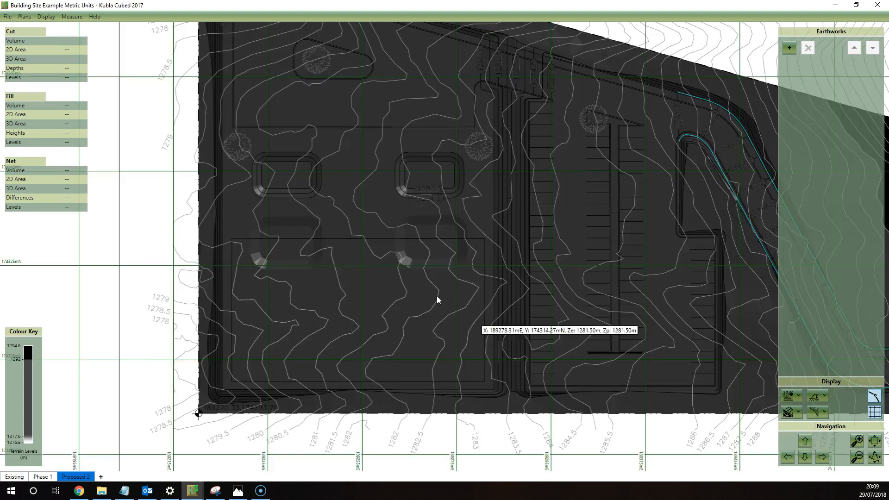
click(789, 47)
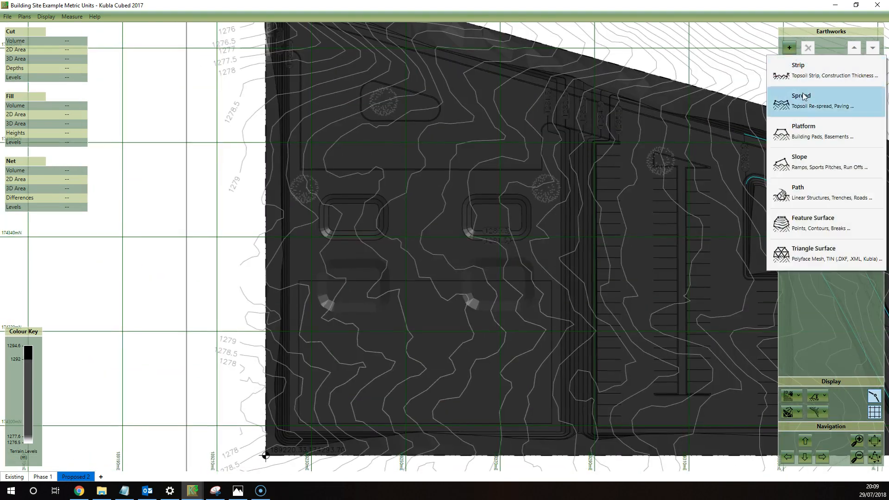
click(801, 101)
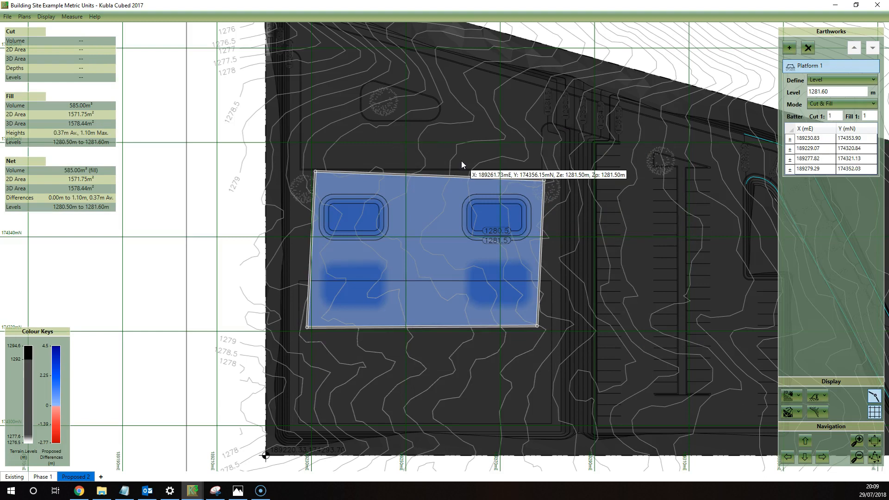
mouse_move(458, 159)
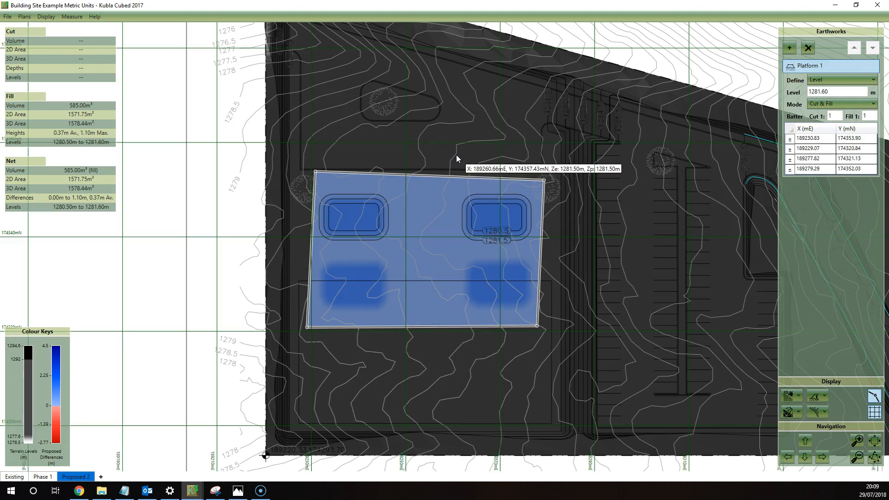
click(839, 92)
text(1281.5)
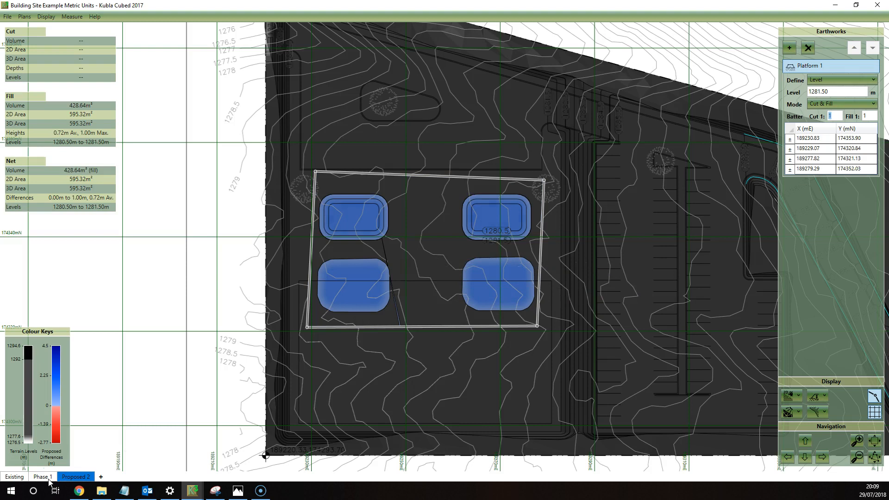
Step: Compare against the Phase 1 design, then return to Proposed 2
click(40, 476)
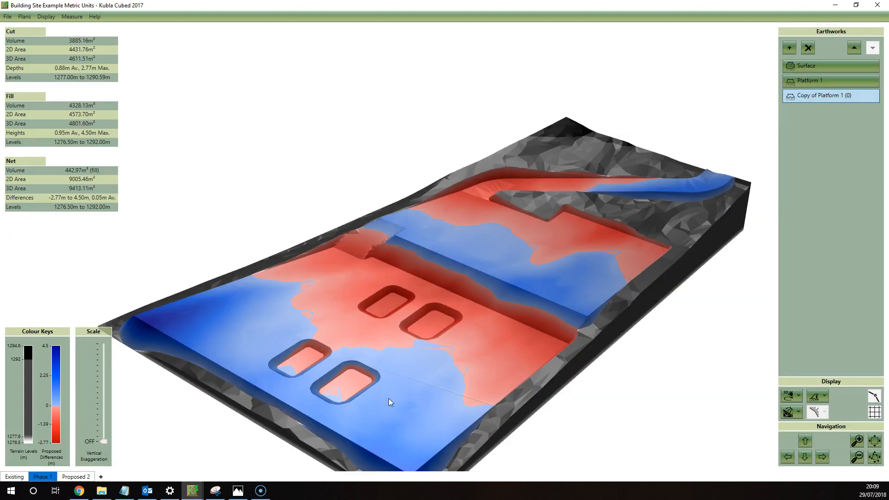
click(75, 476)
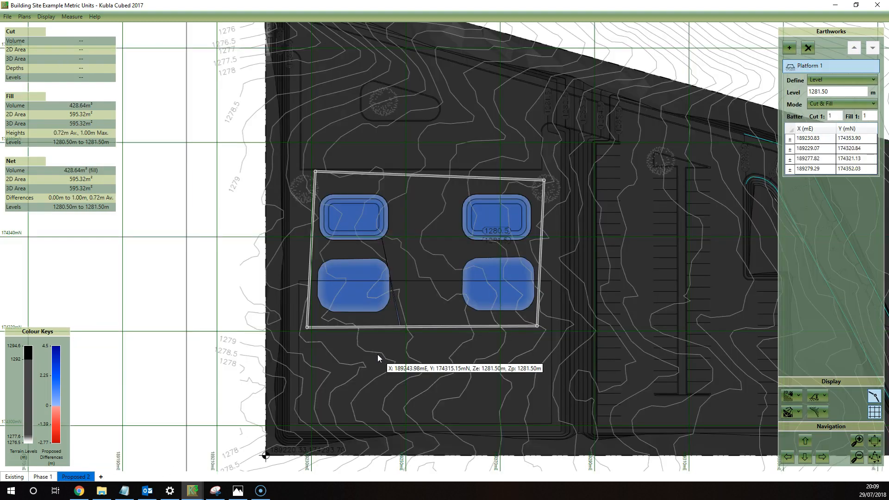
mouse_move(356, 363)
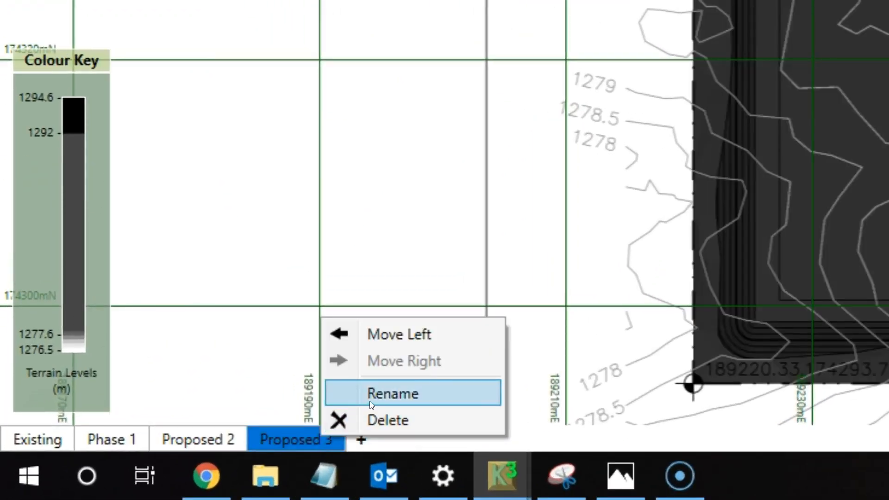
Step: Rename Proposed 3 to 'Strip', move it to follow Existing, and show the Existing terrain
click(392, 393)
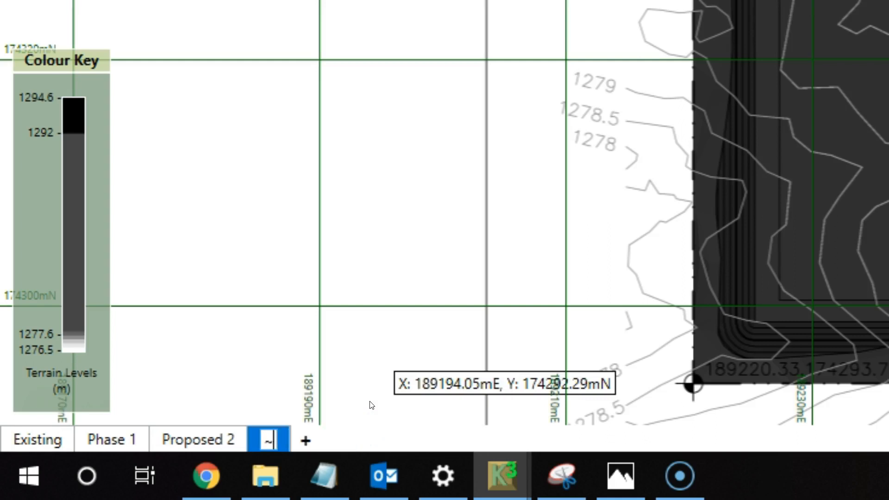
text(Strip)
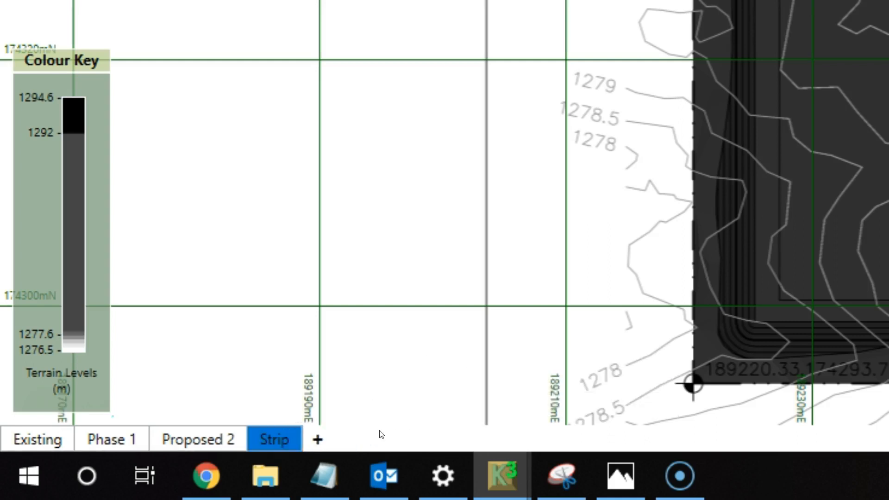
right_click(273, 440)
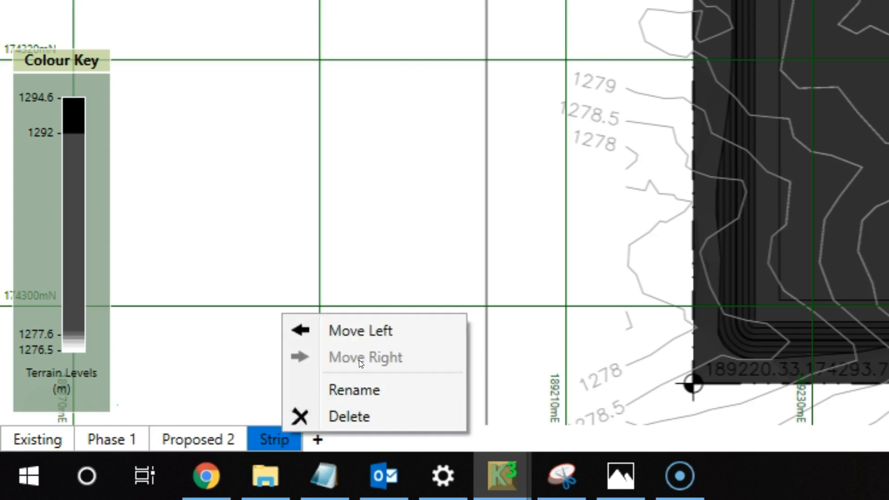
click(360, 330)
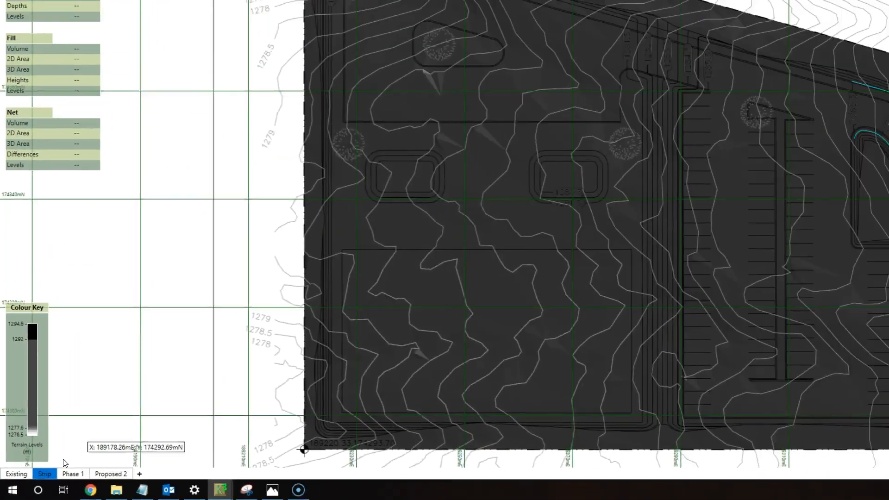
click(16, 474)
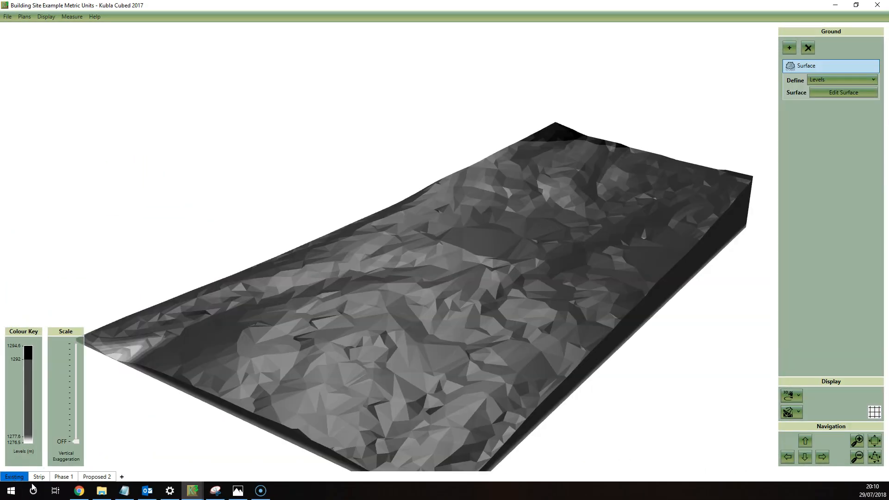
Step: View the Strip plan's 1 m site-wide strip in 3D Orbit View, then bring up Phase 1
click(38, 477)
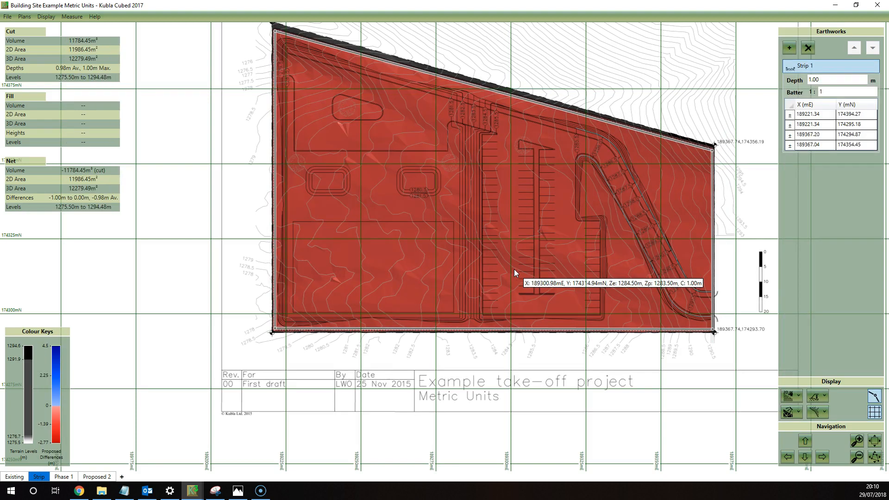
mouse_move(460, 277)
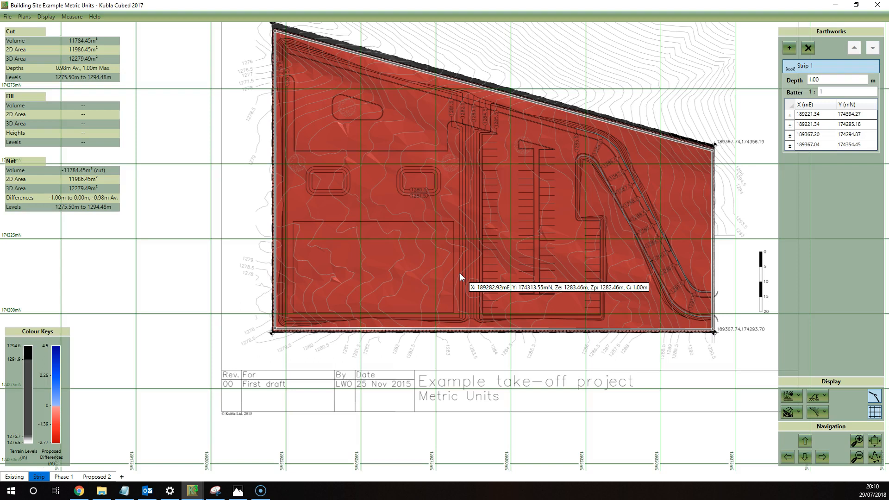
mouse_move(468, 265)
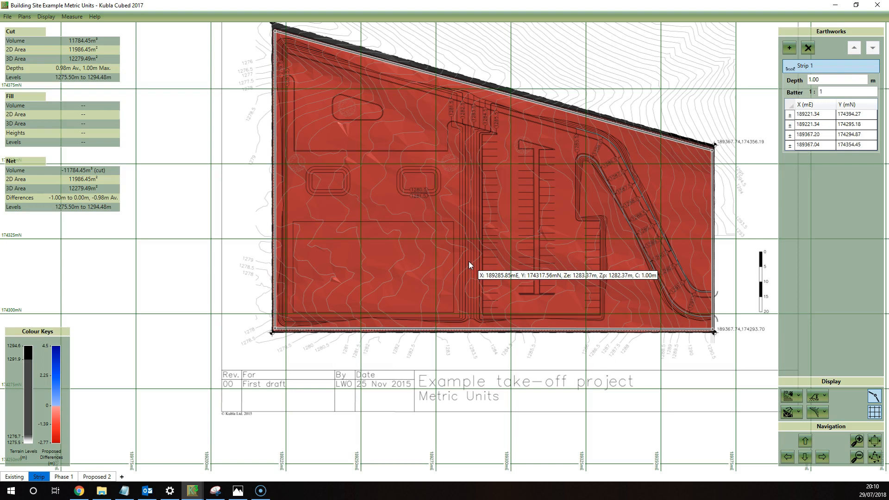
mouse_move(470, 267)
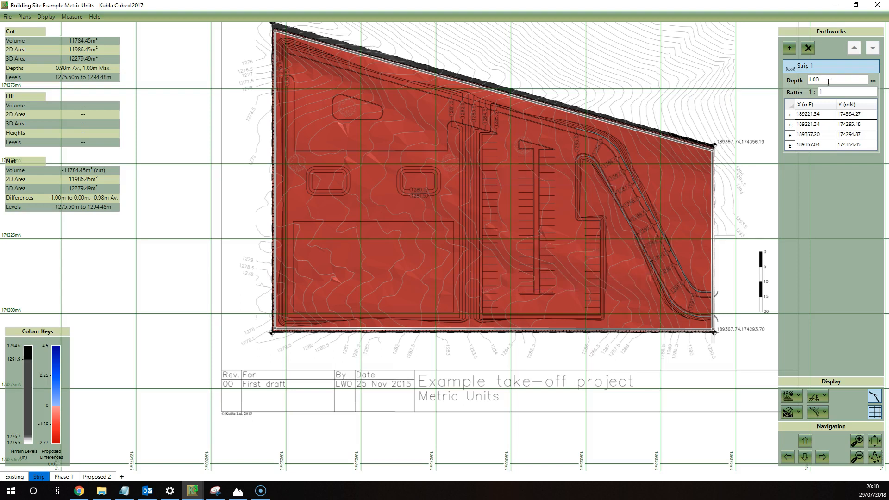
click(789, 395)
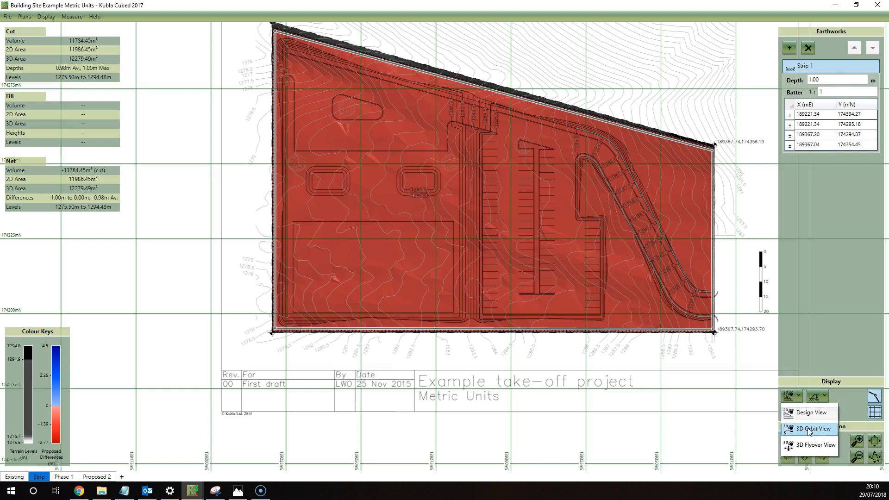
click(815, 429)
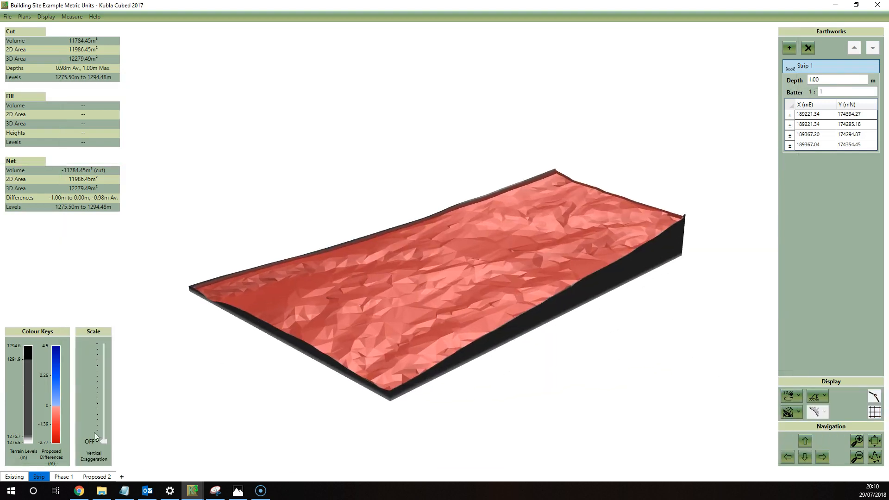
click(63, 476)
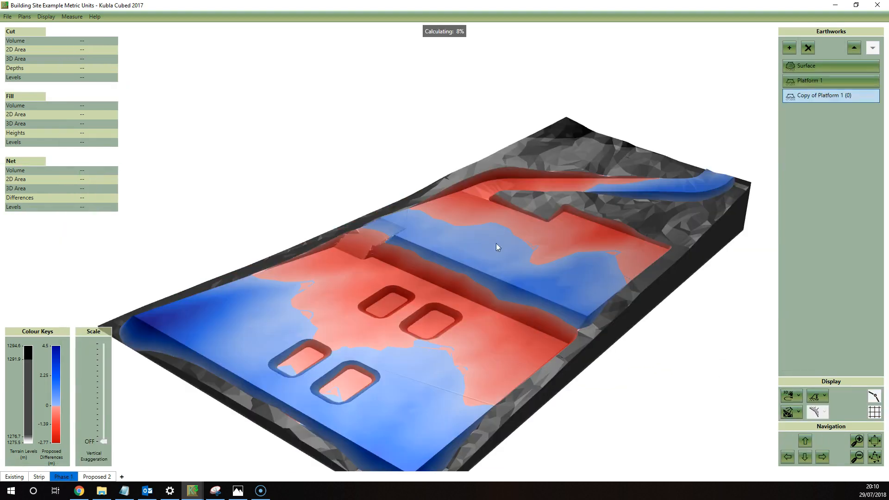
mouse_move(618, 167)
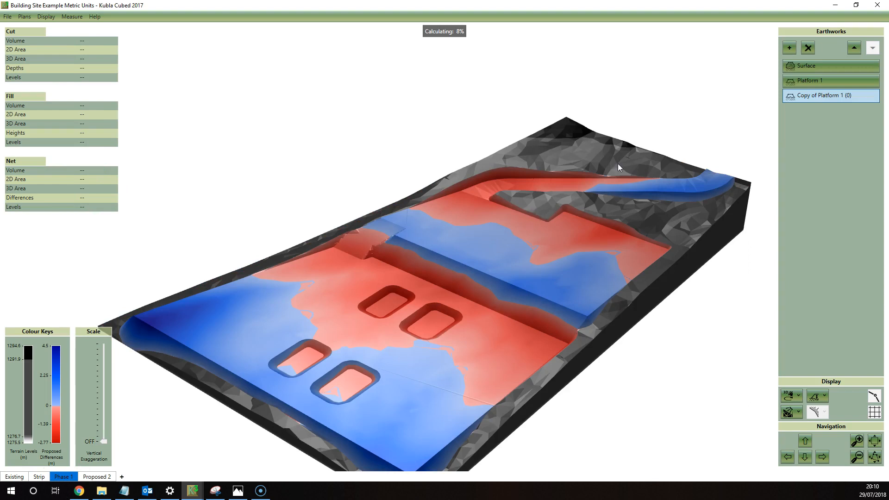
mouse_move(601, 184)
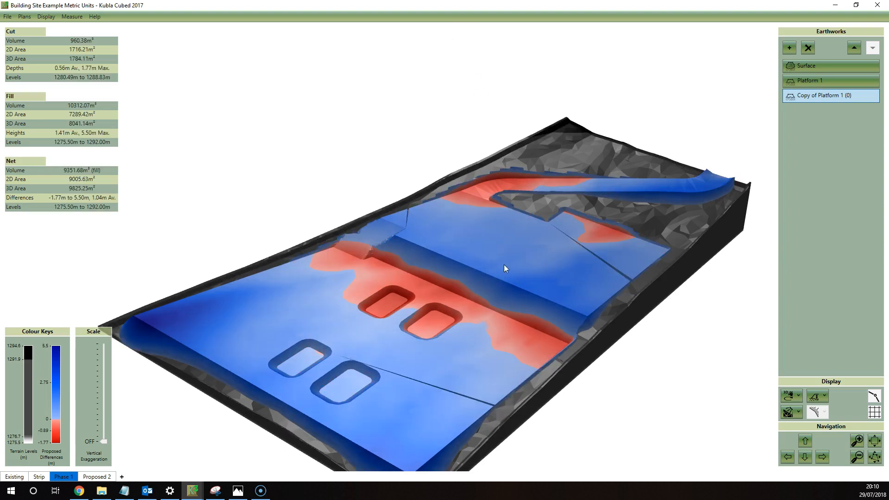
mouse_move(505, 366)
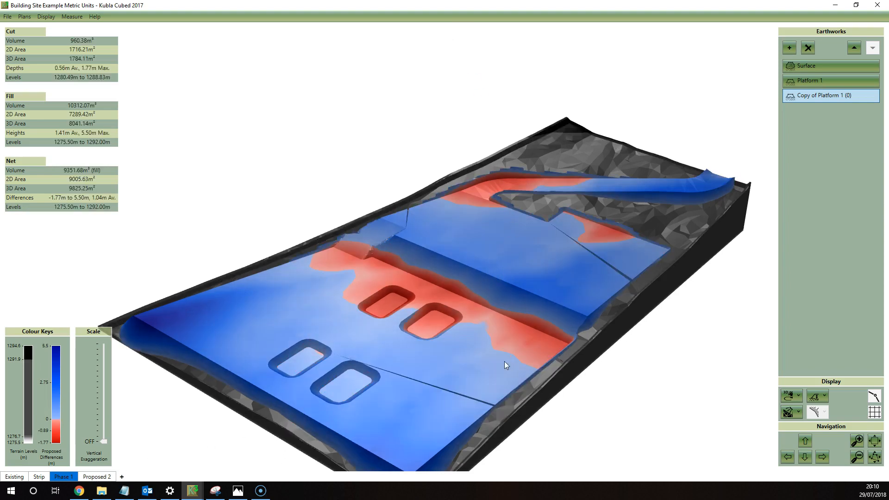
Step: Show the Proposed 2 plan's four raised pads in 3D Orbit View
click(97, 476)
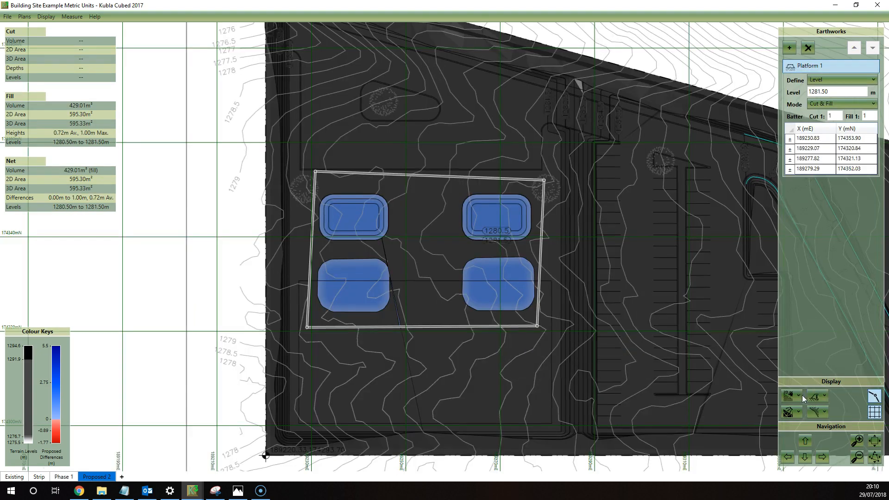
click(788, 395)
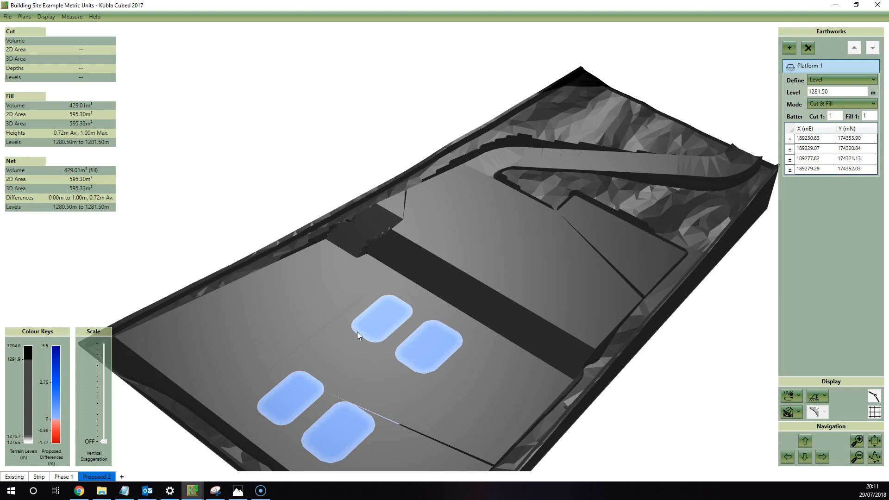
Step: Add a new plan with a 1 m Spread over a seven-sided eastern area and orbit it in 3D
click(134, 477)
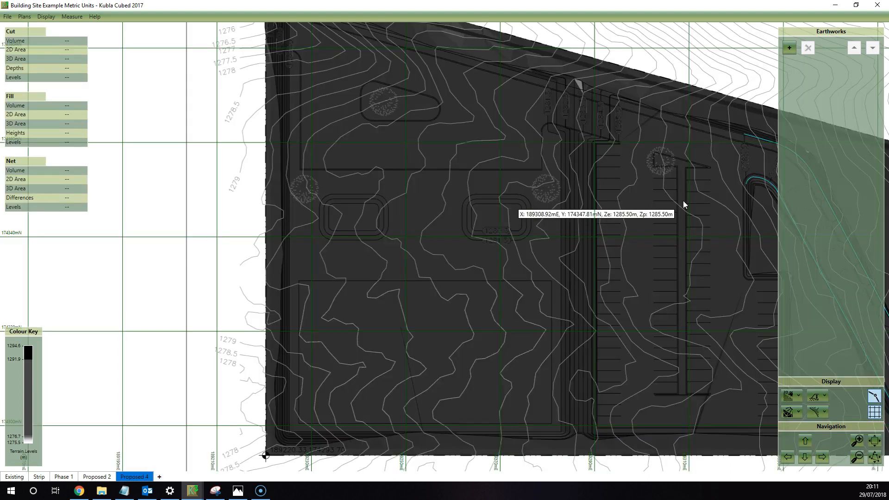
click(788, 47)
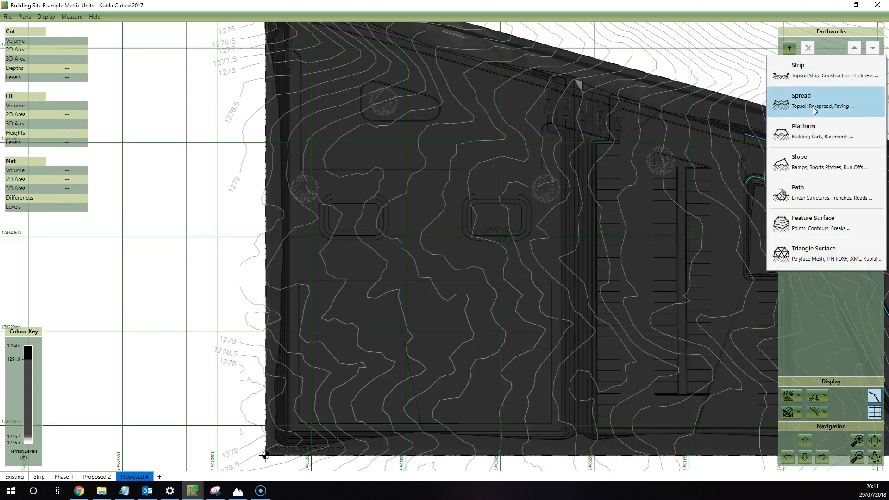
click(801, 101)
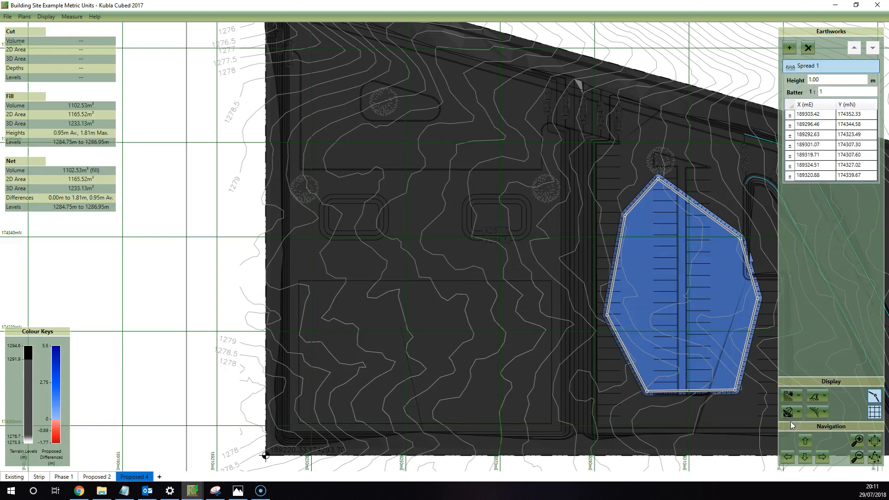
click(788, 395)
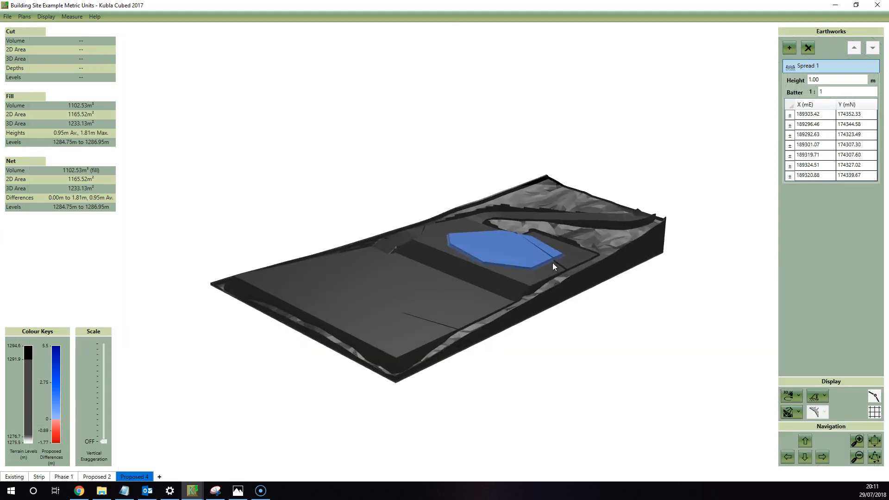
drag(554, 268, 544, 291)
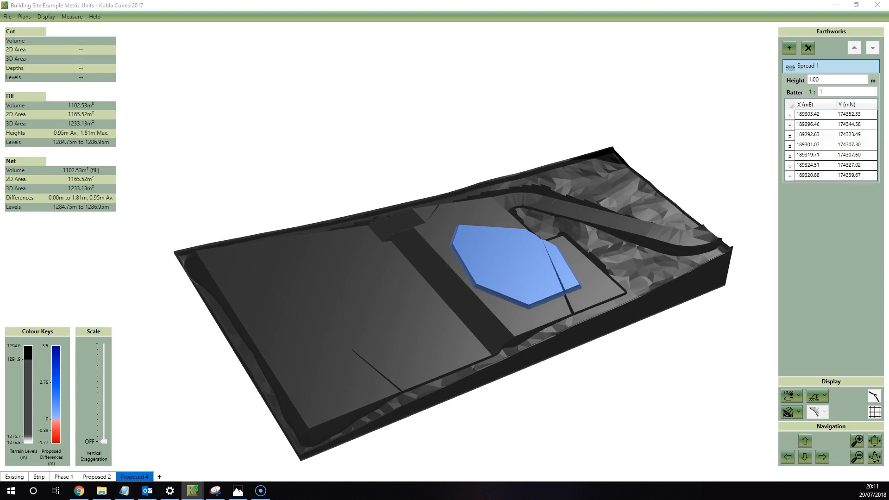
click(38, 477)
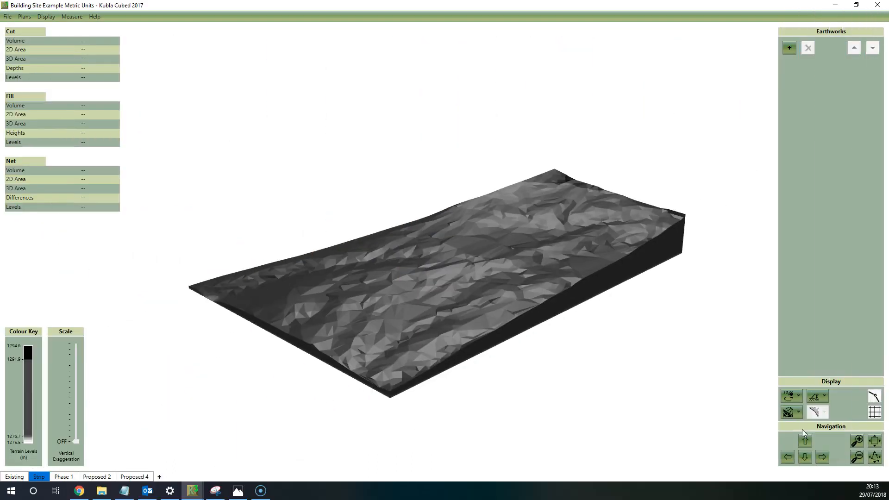
mouse_move(788, 48)
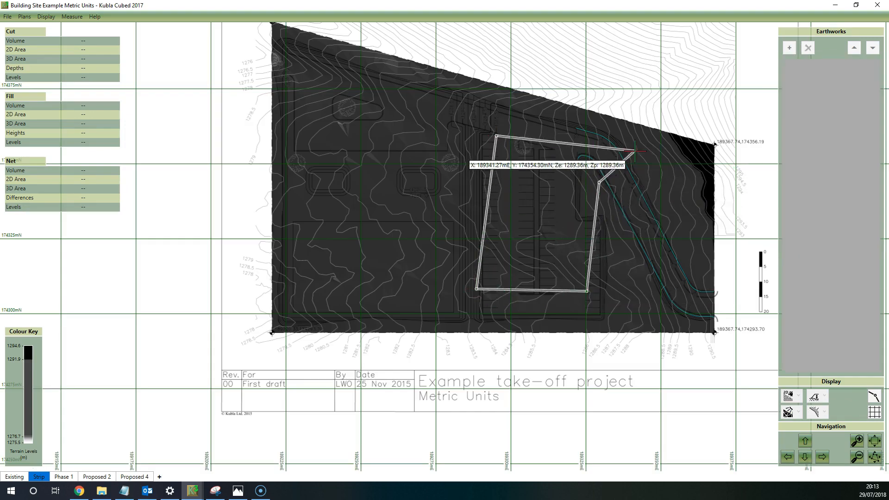
Step: Outline two overlapping eastern platforms, the second at level 1289 m
click(788, 395)
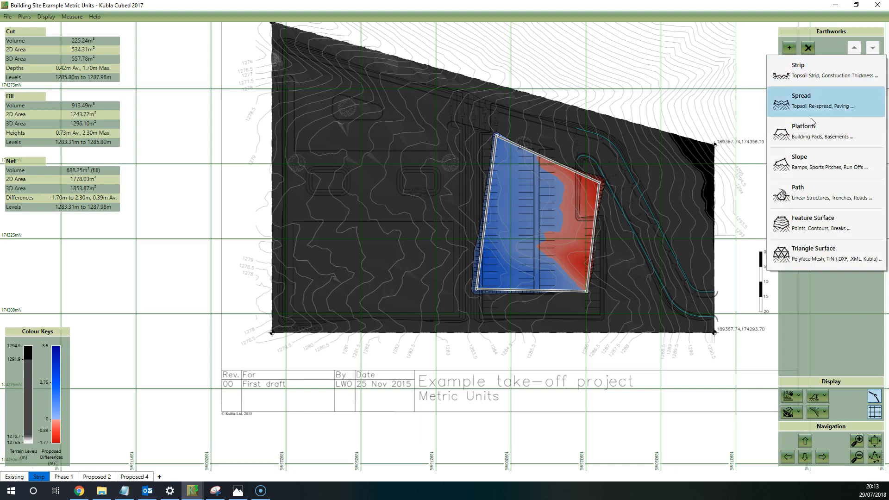
click(805, 126)
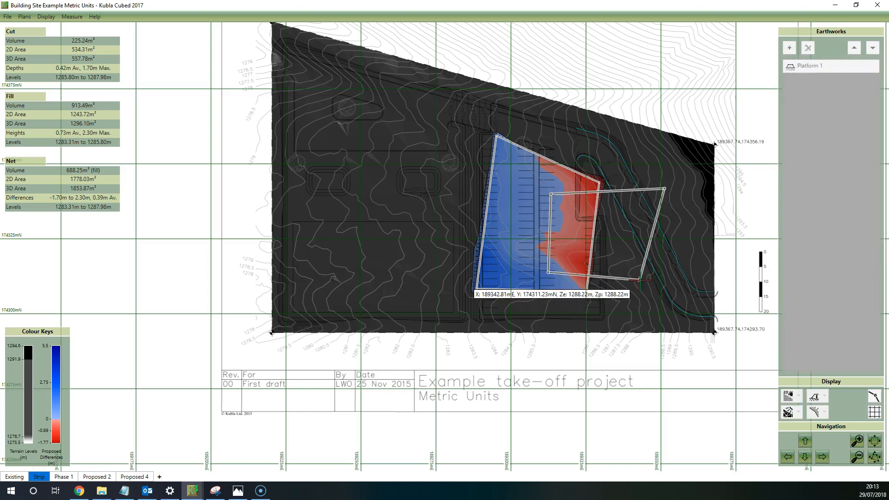
click(788, 48)
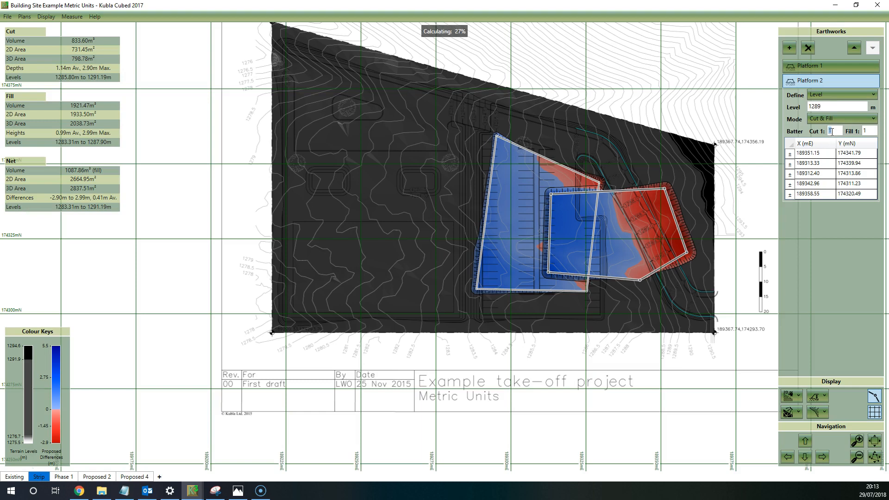
click(789, 395)
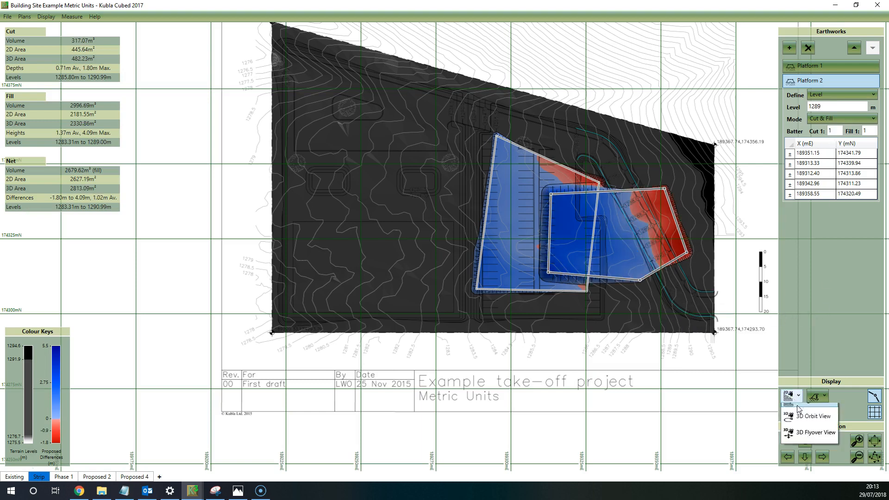
click(807, 416)
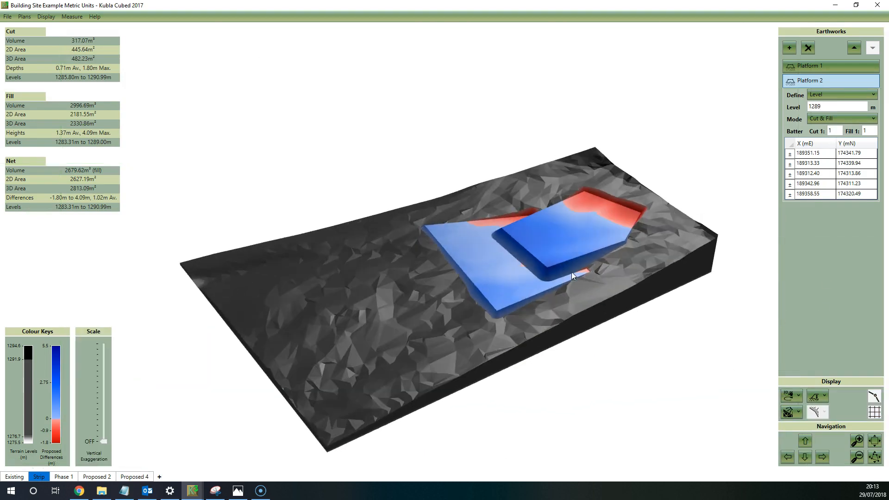
drag(573, 275, 485, 244)
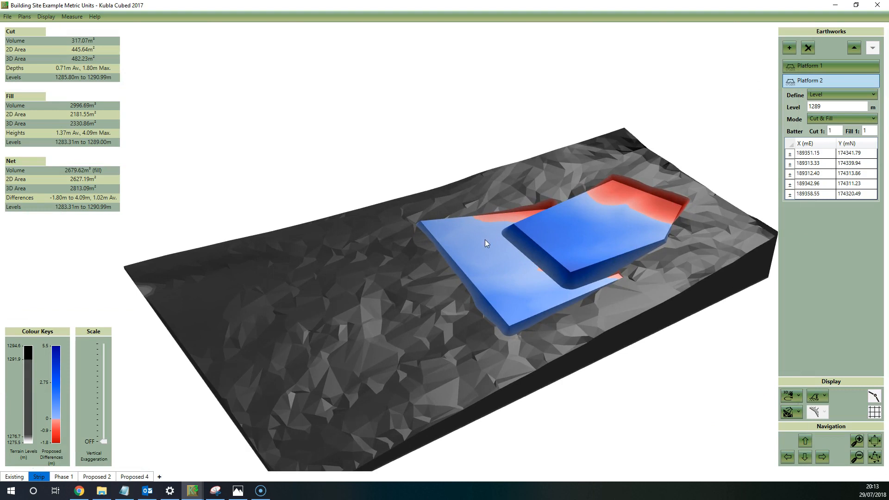
mouse_move(597, 226)
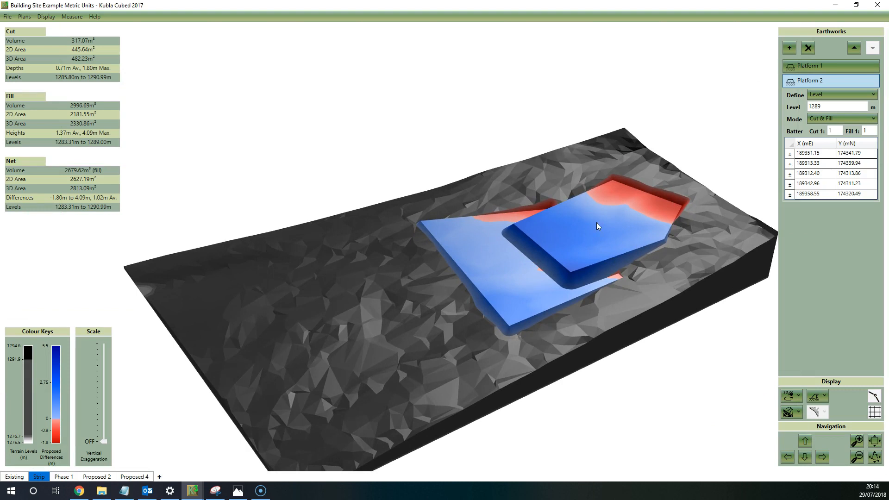
click(810, 65)
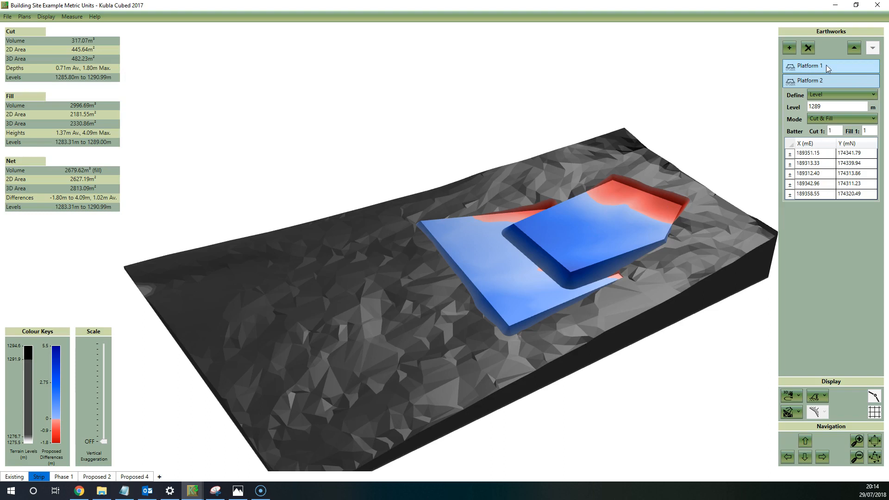
click(811, 81)
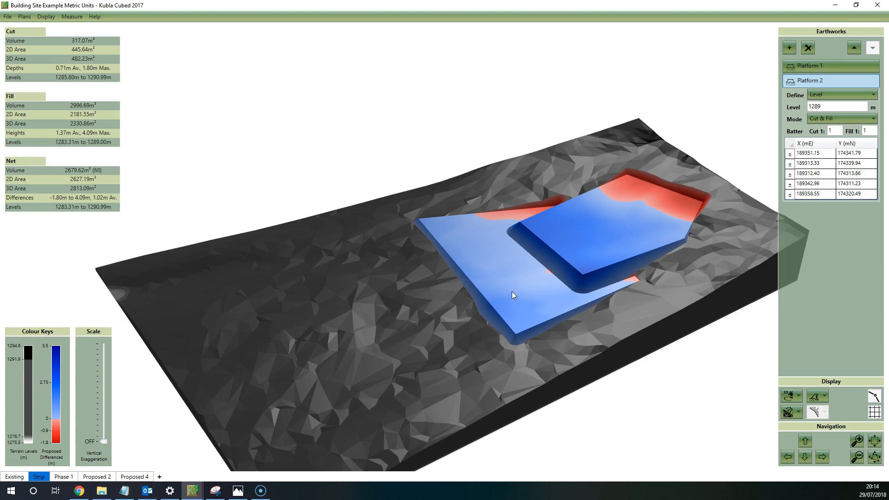
mouse_move(543, 279)
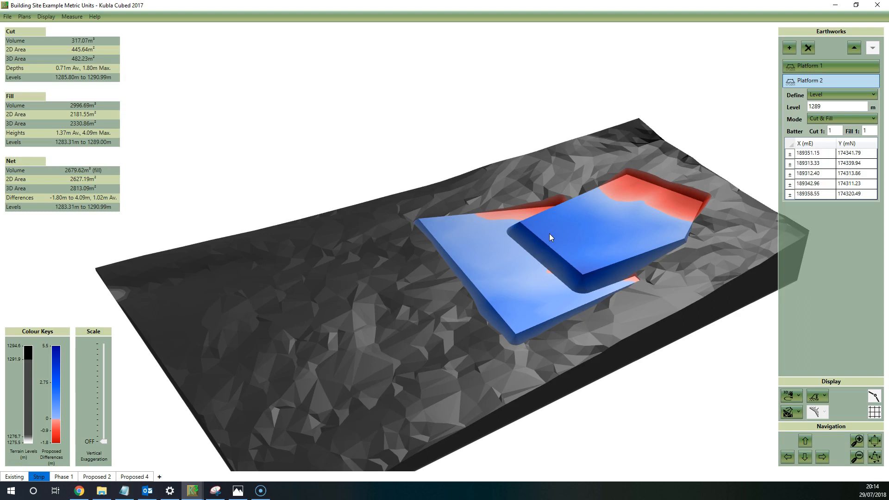
mouse_move(559, 254)
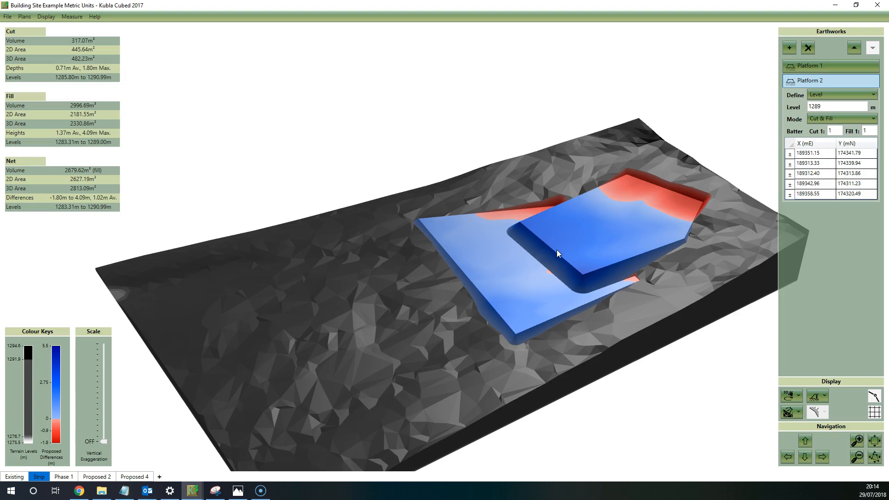
mouse_move(562, 263)
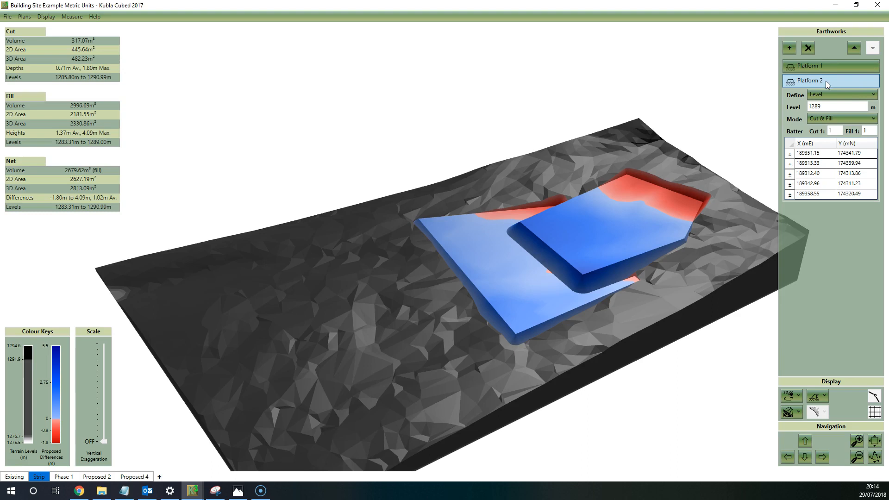
click(811, 66)
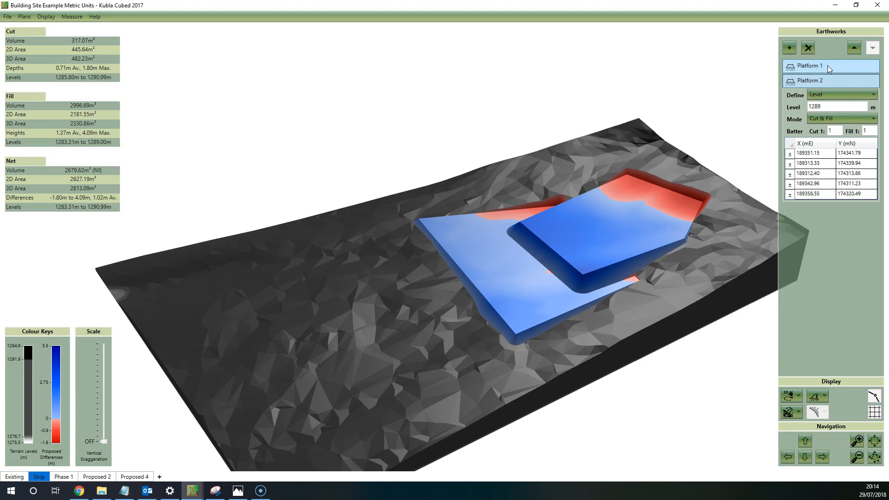
click(828, 81)
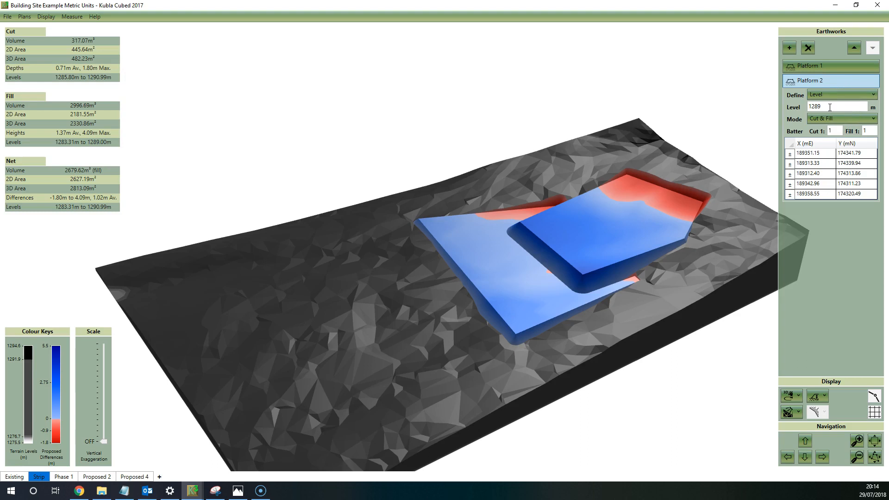
click(810, 66)
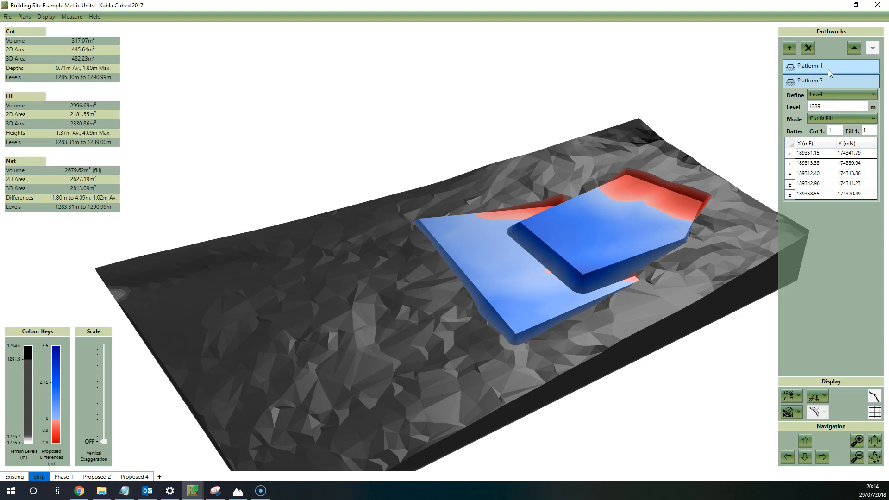
click(811, 81)
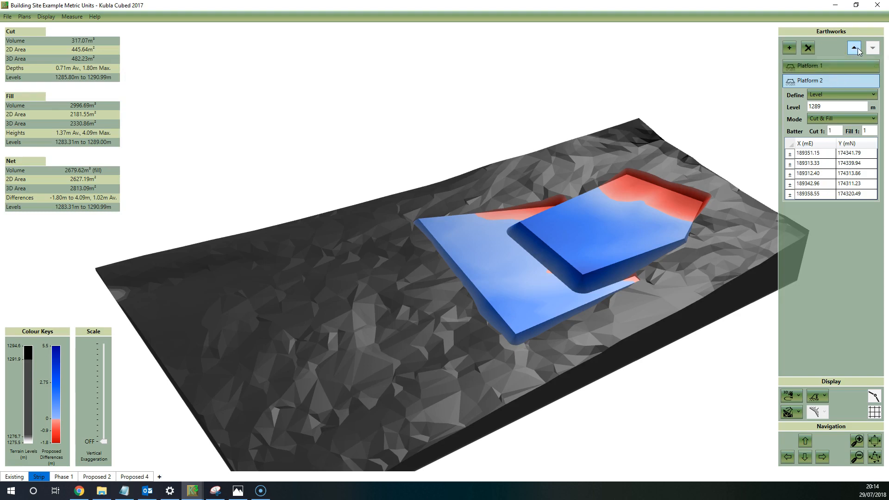
Step: Move Platform 2 above Platform 1 in calculation order and finish outlining the third platform at 1287.30
click(854, 48)
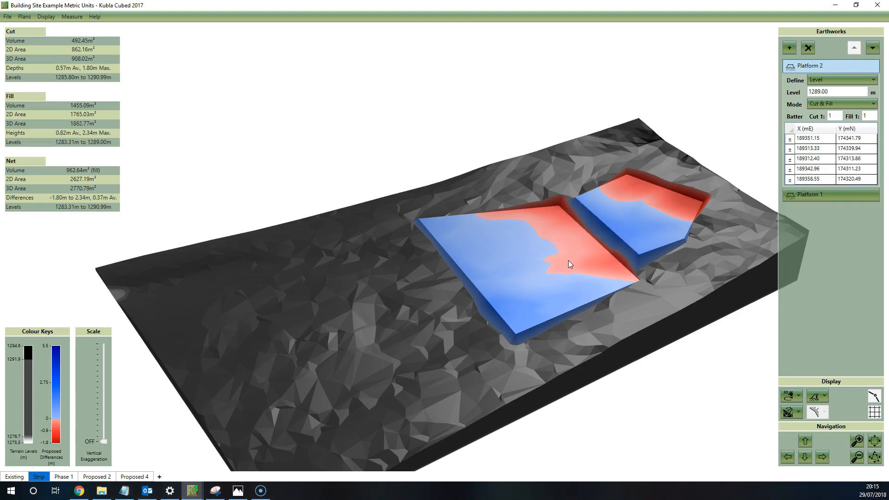
drag(570, 263, 669, 261)
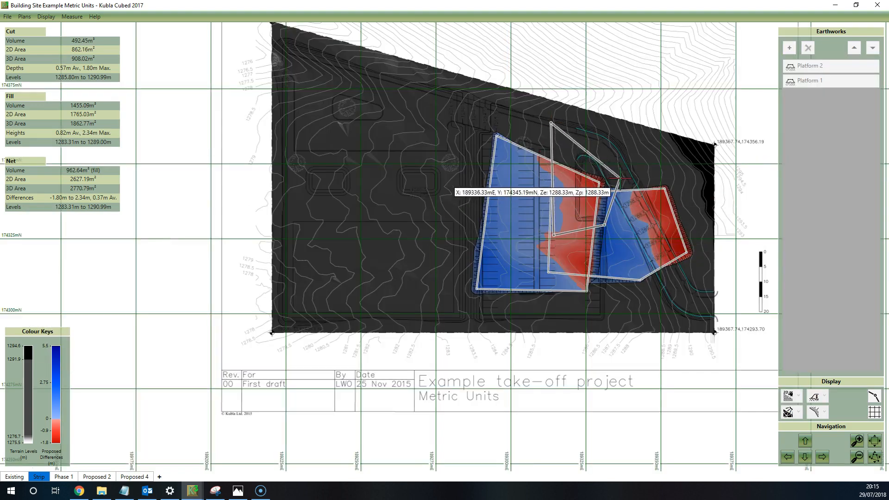
click(789, 47)
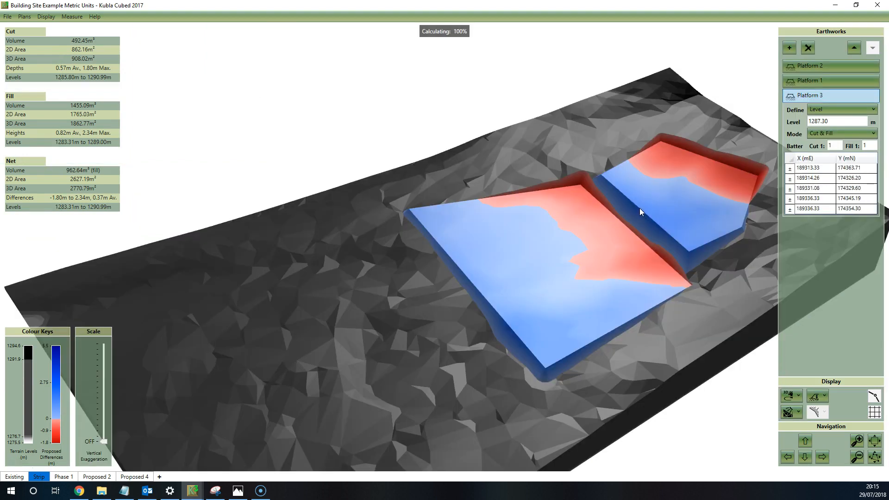
click(788, 48)
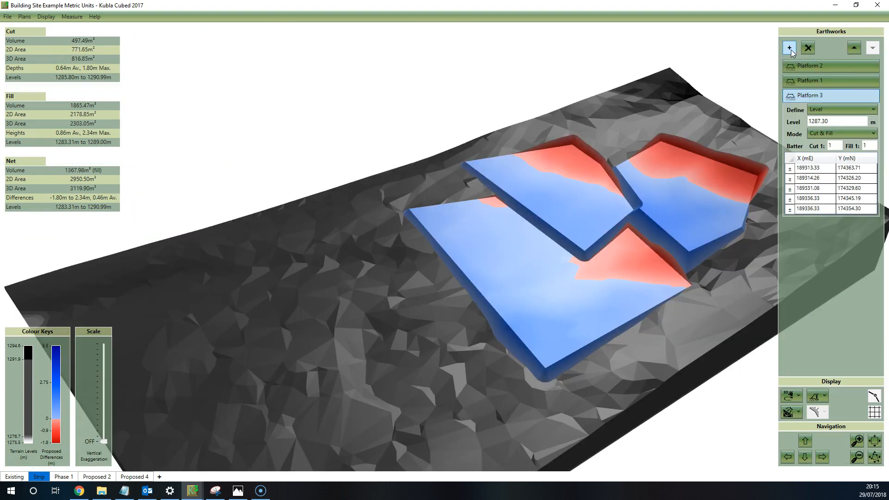
Step: Begin a fourth Platform earthwork and place its first outline corner
click(789, 47)
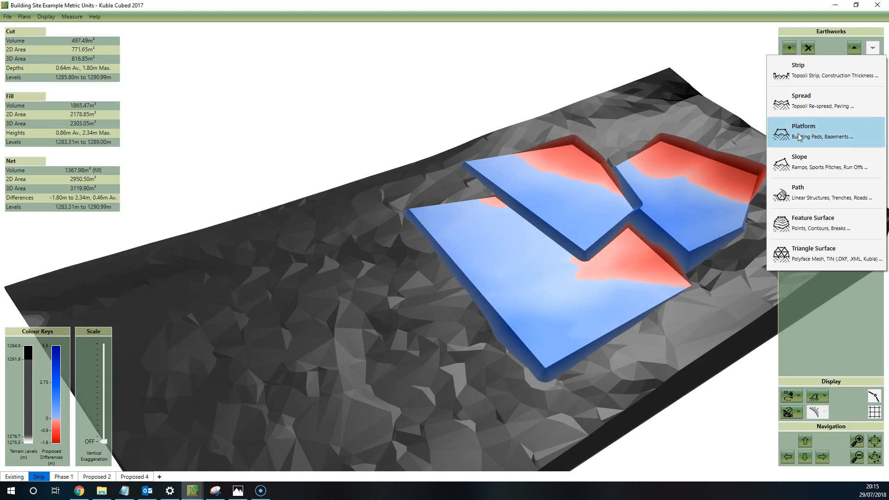
click(788, 395)
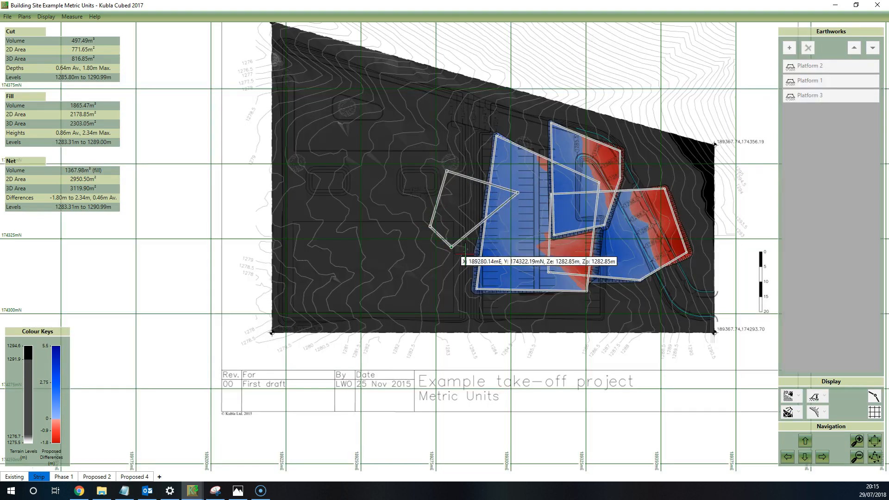
click(787, 395)
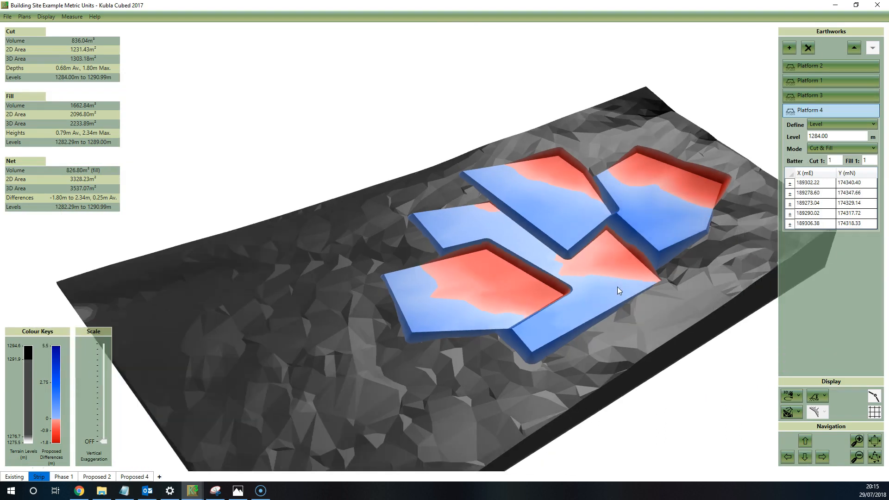
Step: Orbit around Platform 4 at 1284 m, then view the site layout in top-down Design View
drag(619, 290, 672, 265)
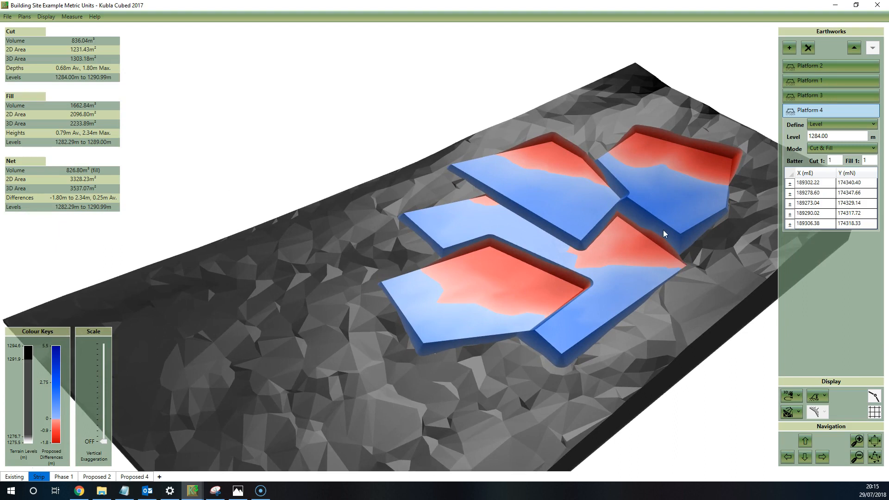
mouse_move(360, 273)
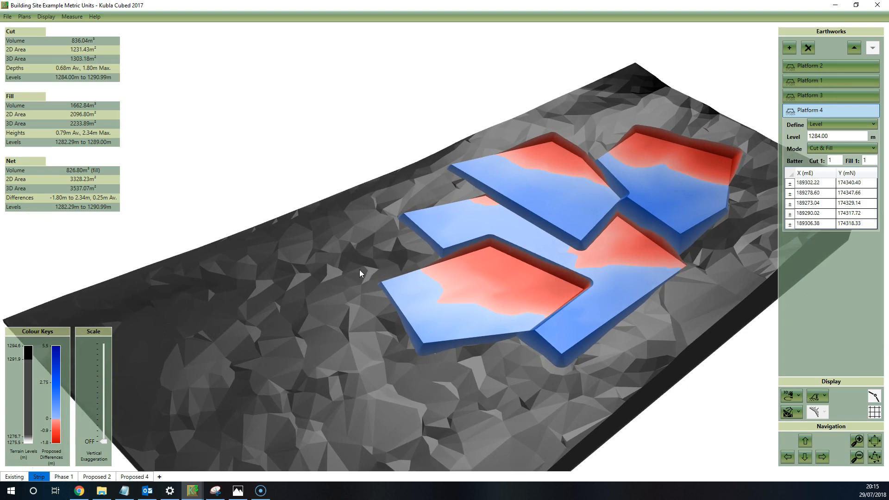
mouse_move(549, 270)
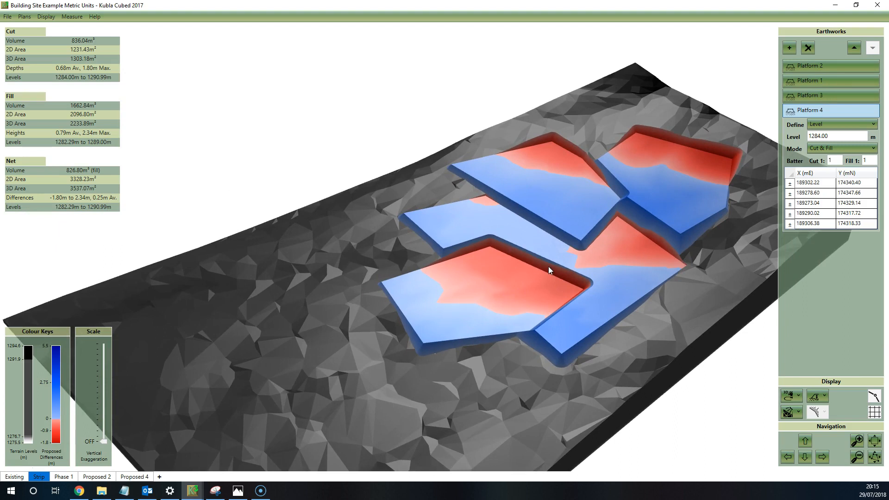
click(788, 395)
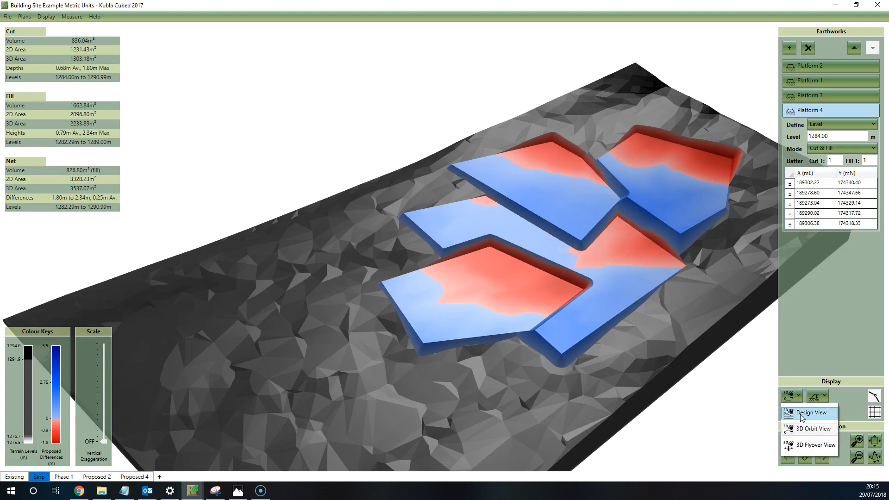
click(810, 412)
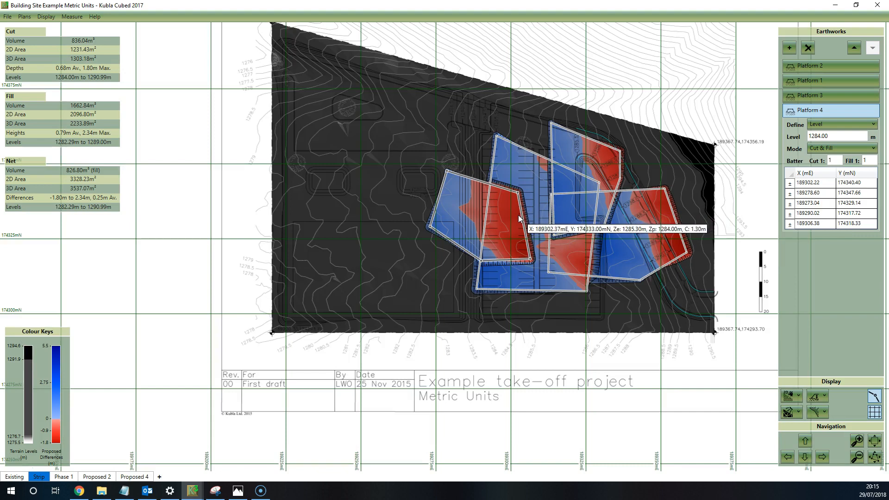
mouse_move(529, 220)
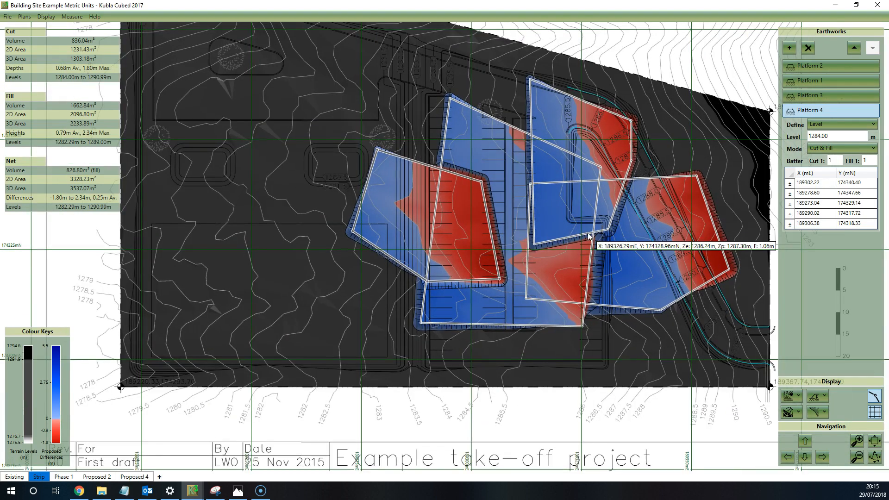
mouse_move(590, 264)
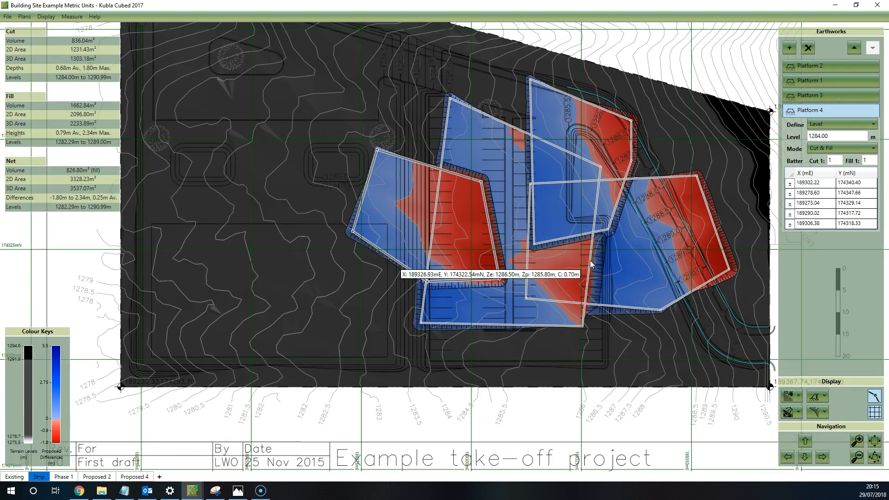
mouse_move(584, 278)
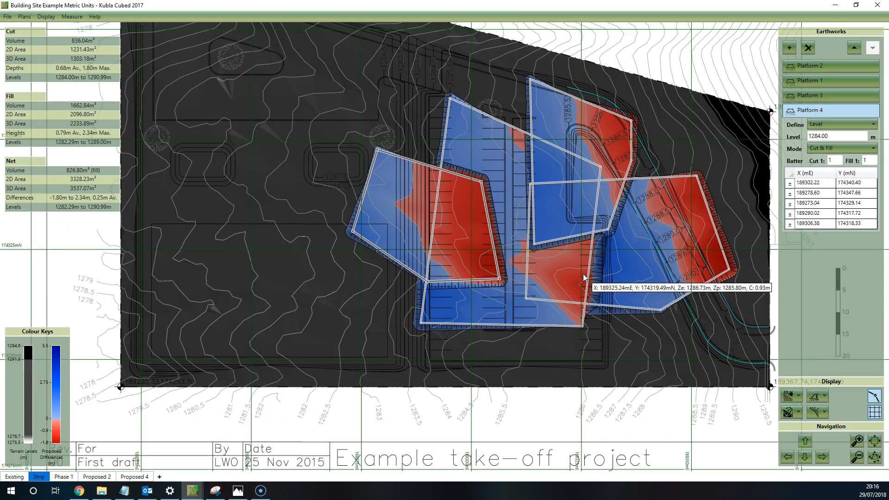
Step: Return to 3D Orbit View and inspect the Strip plan's platforms in 3D
click(790, 395)
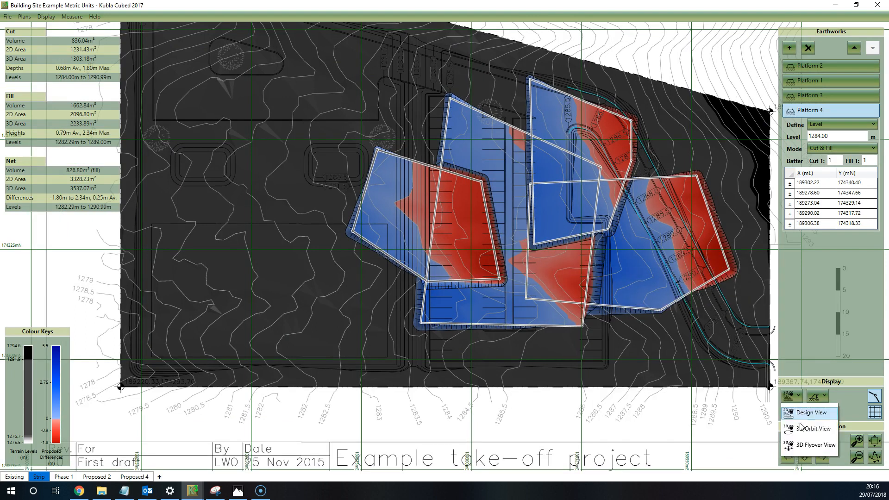
click(815, 428)
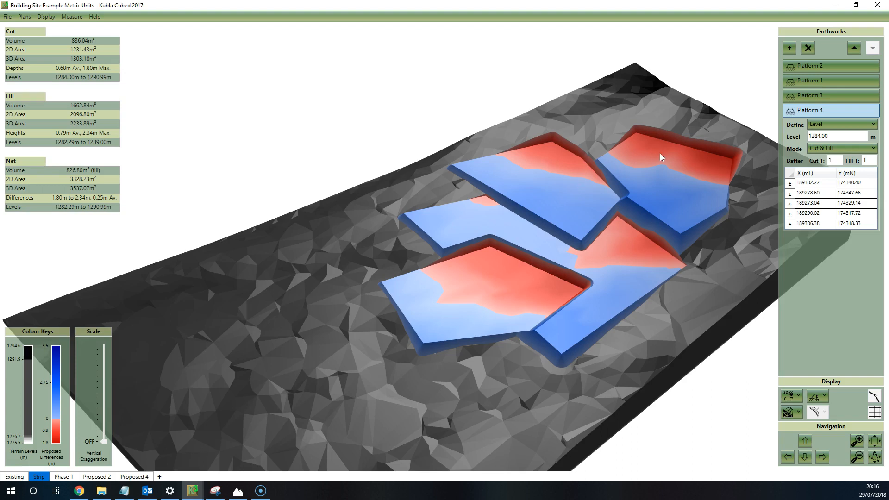
mouse_move(545, 253)
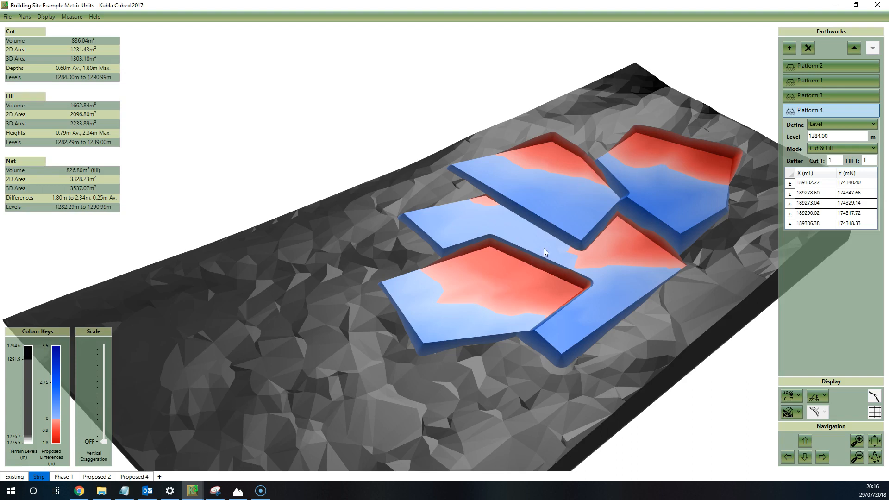
mouse_move(581, 205)
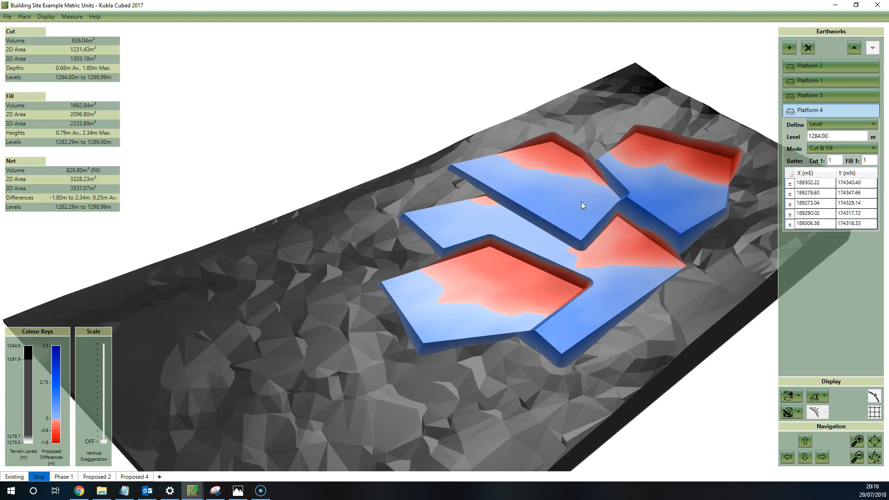
mouse_move(150, 412)
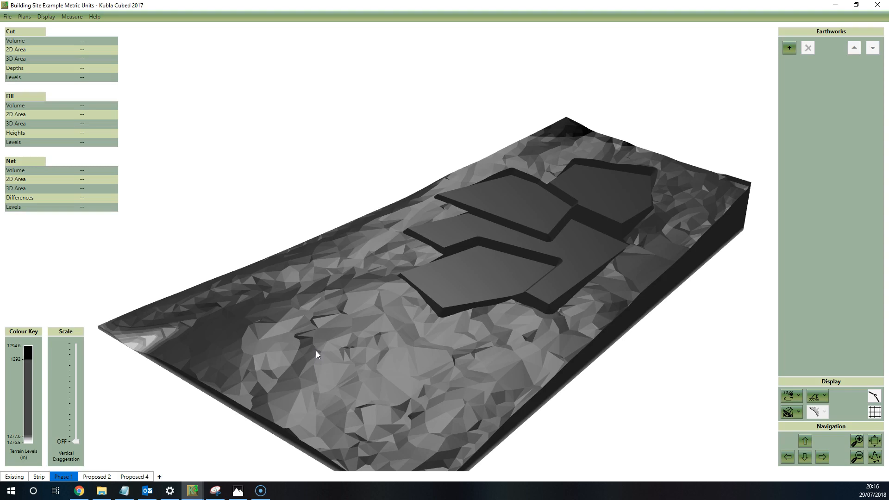
mouse_move(211, 363)
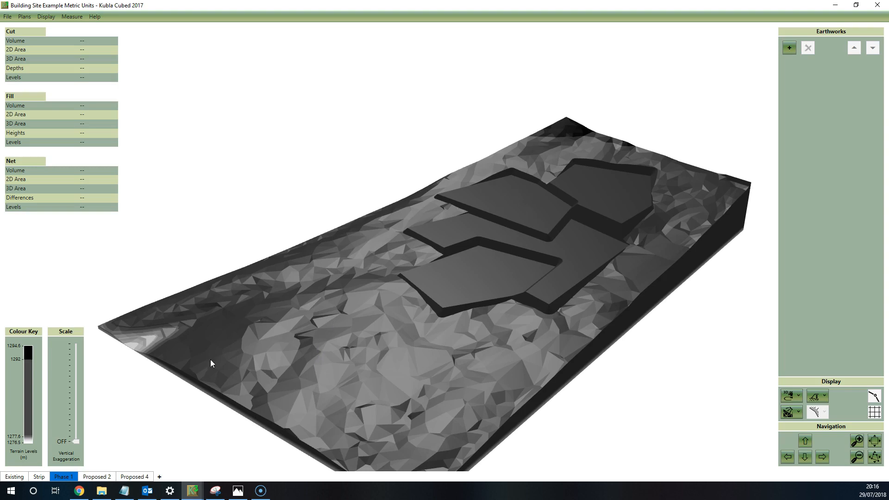
click(39, 476)
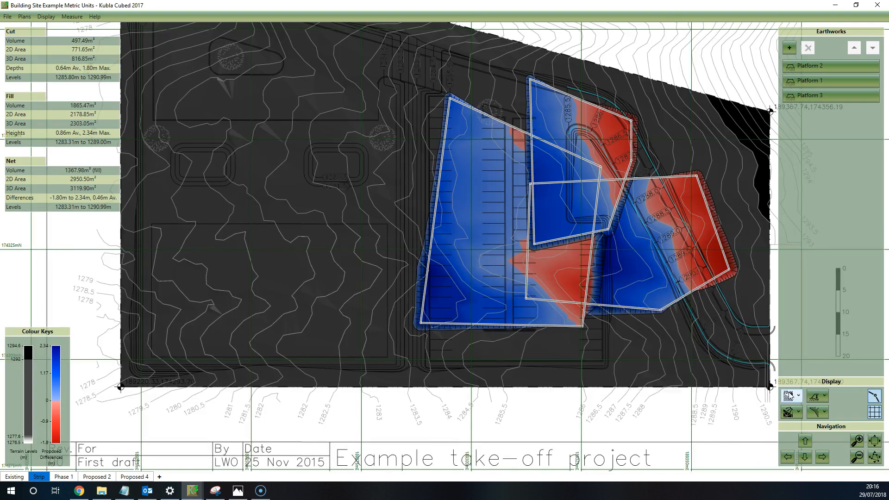
click(788, 396)
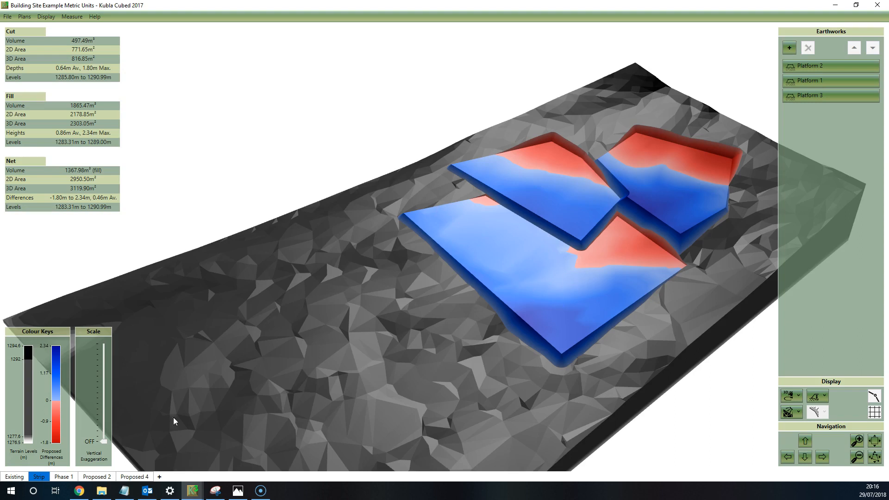
Step: Orbit Phase 1's copy of Platform 4, then open the Strip sheet
click(63, 477)
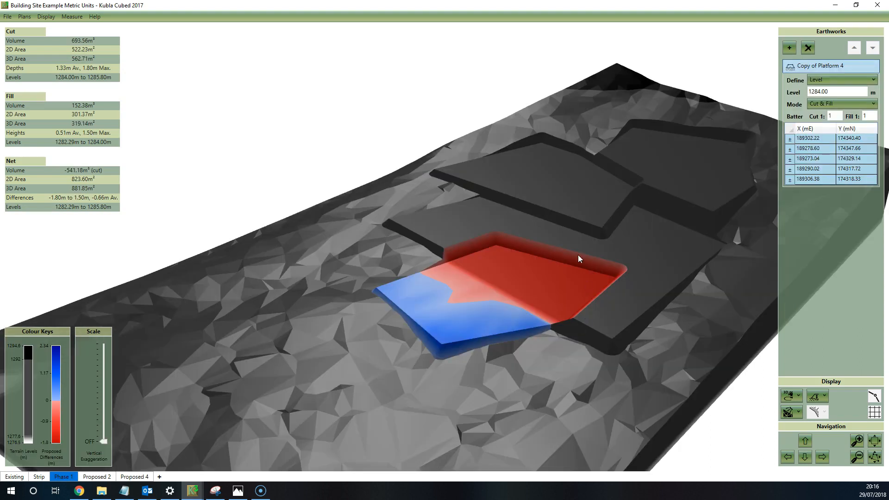
mouse_move(400, 329)
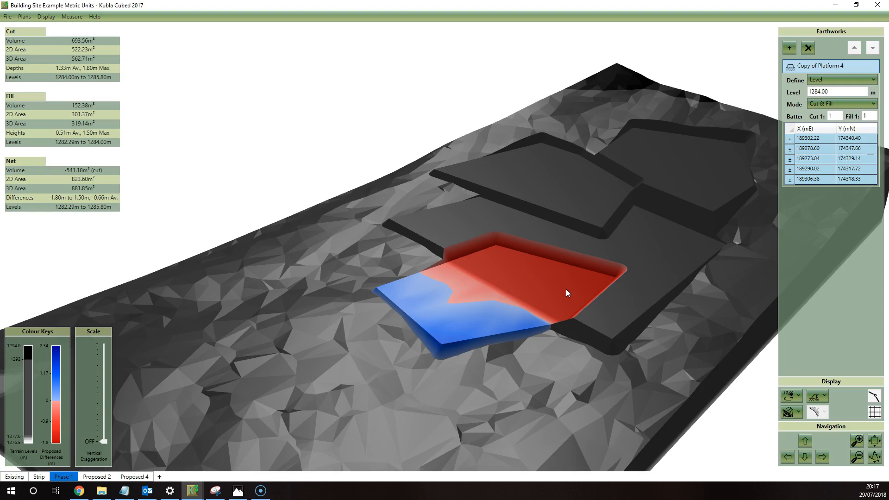
mouse_move(500, 268)
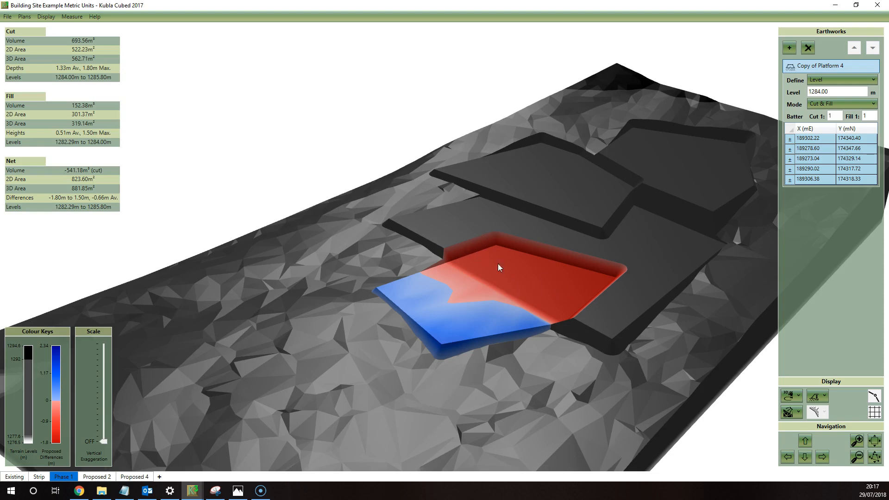
drag(499, 268, 595, 330)
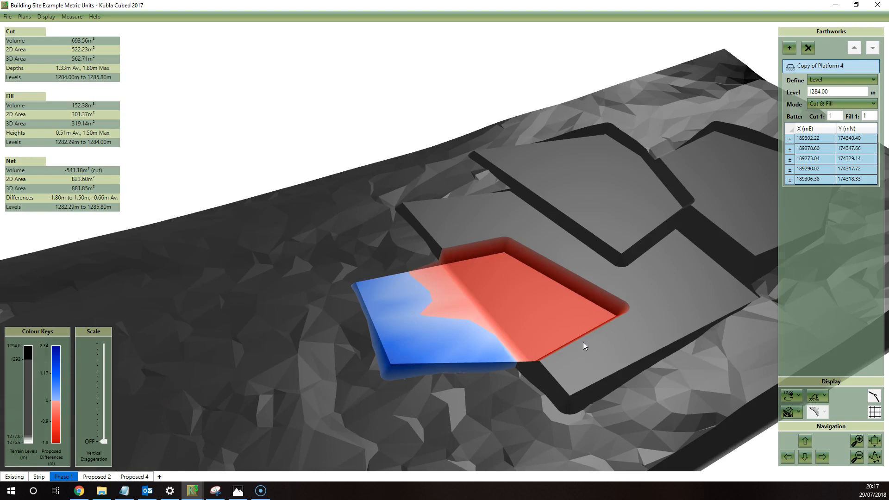
click(38, 477)
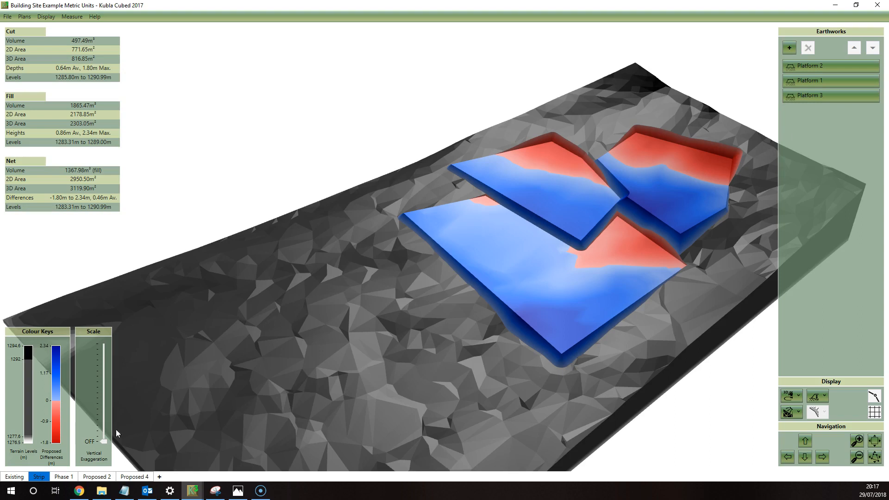
mouse_move(435, 334)
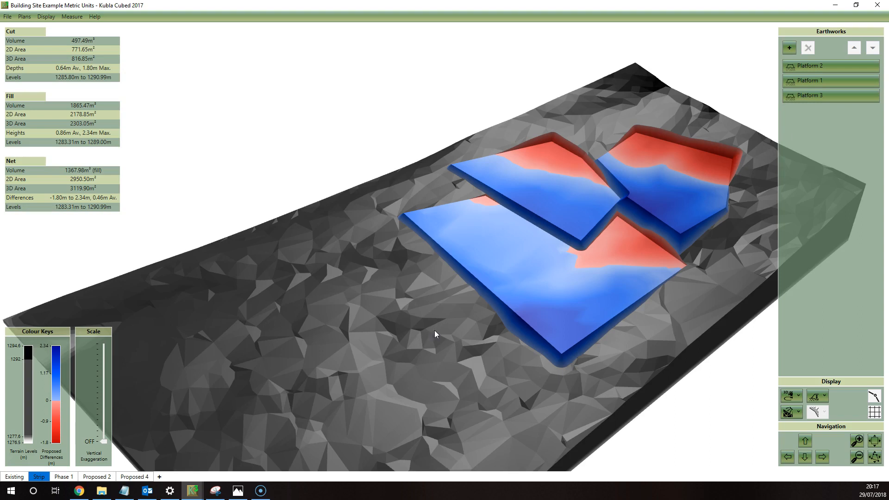
mouse_move(510, 362)
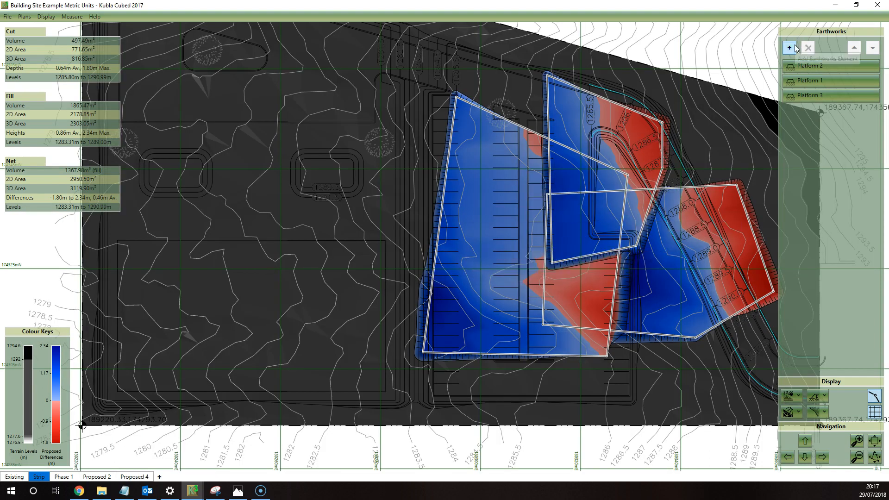
Step: Choose Spread from the new earthworks element list to start a 1.00 m spread
click(788, 48)
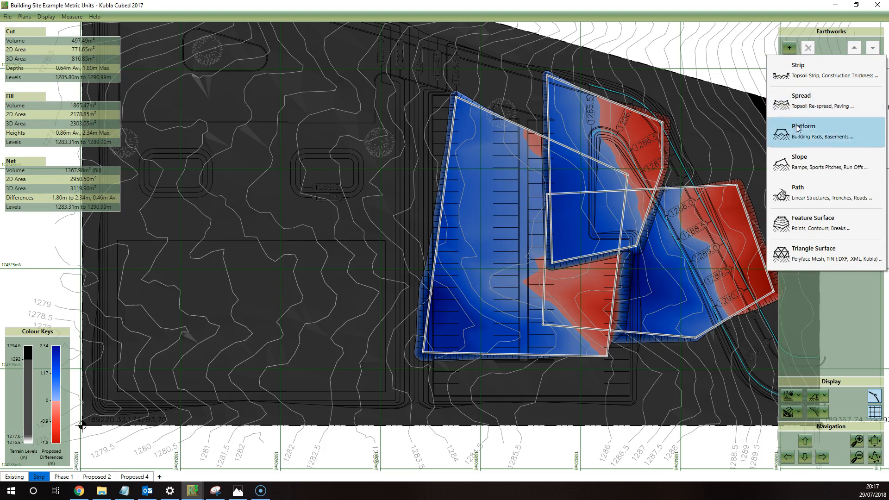
mouse_move(826, 224)
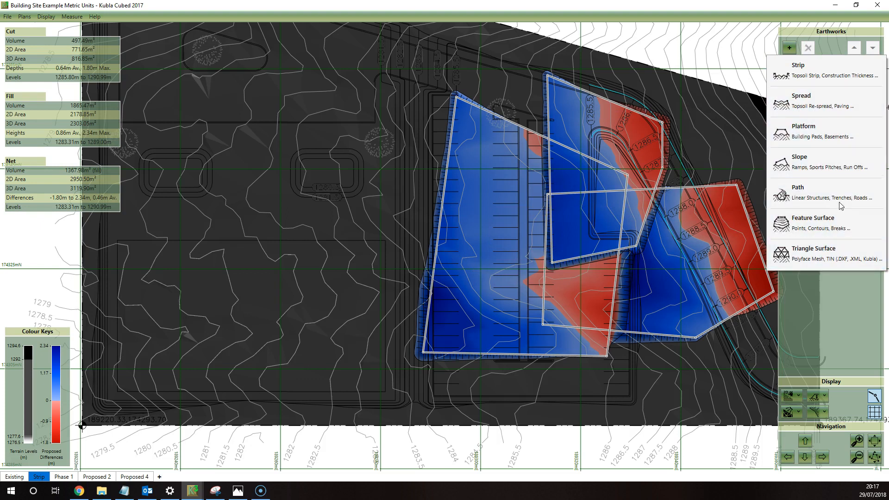
mouse_move(825, 194)
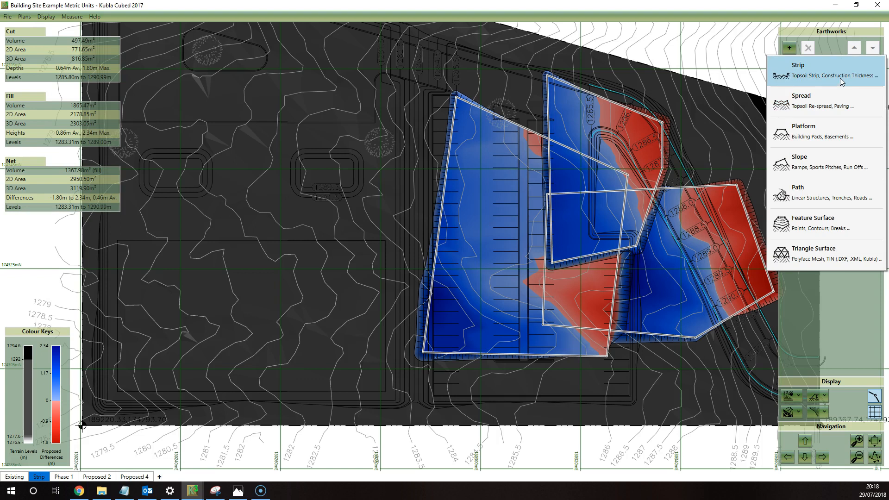
mouse_move(833, 101)
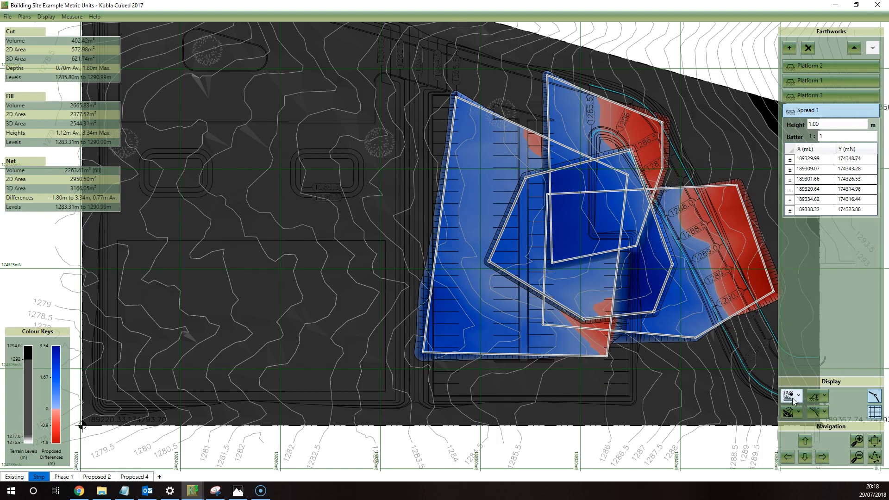
Step: In 3D Flyover, move Spread 1 up to first in calculation order, then one place down
click(788, 396)
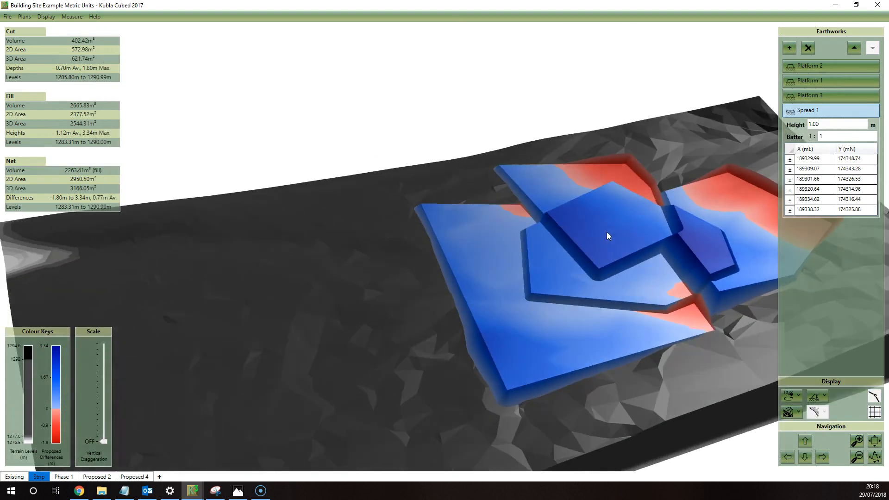
click(854, 47)
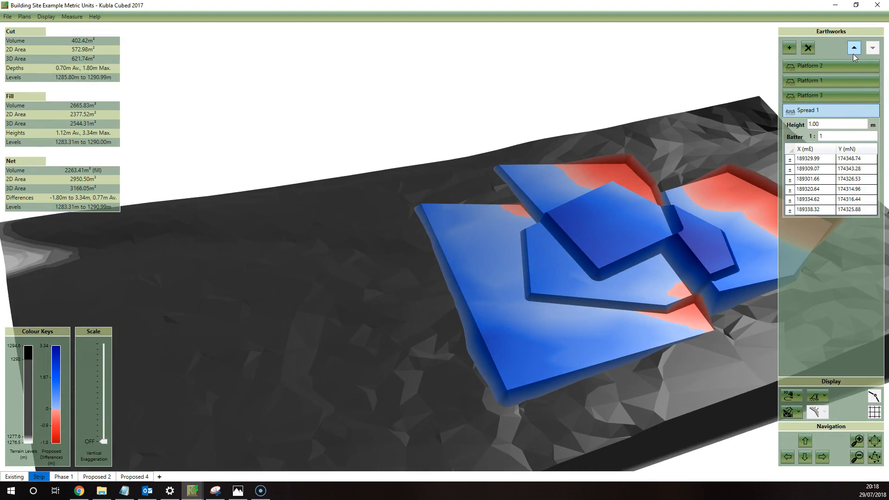
click(854, 48)
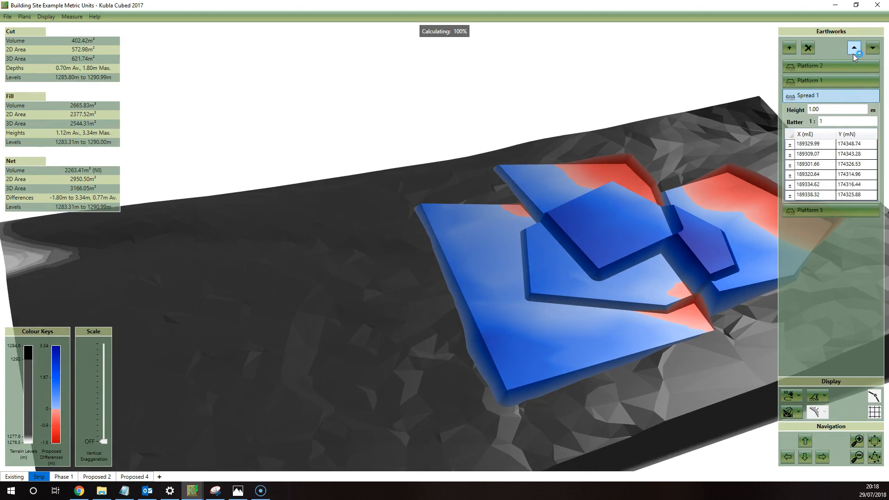
click(854, 48)
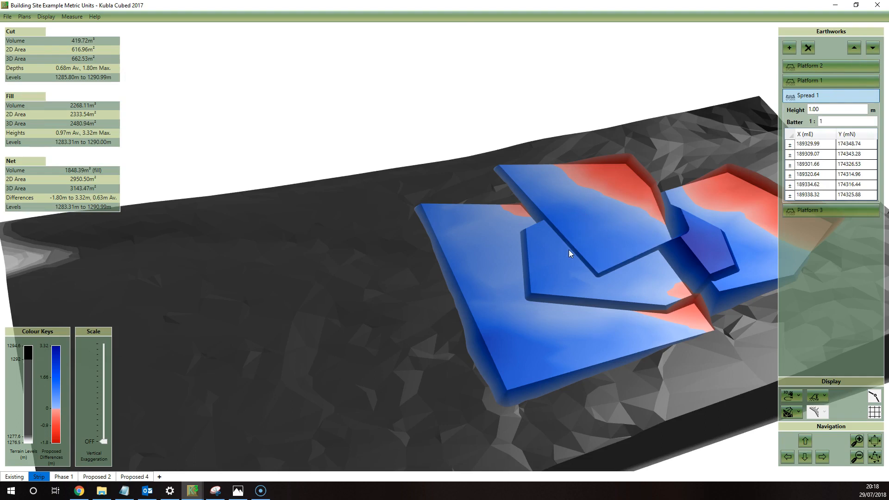
mouse_move(838, 56)
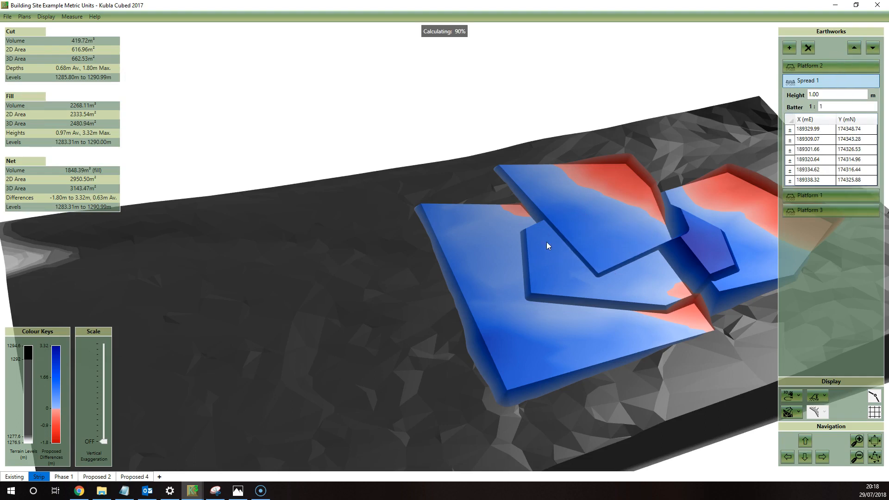
click(854, 48)
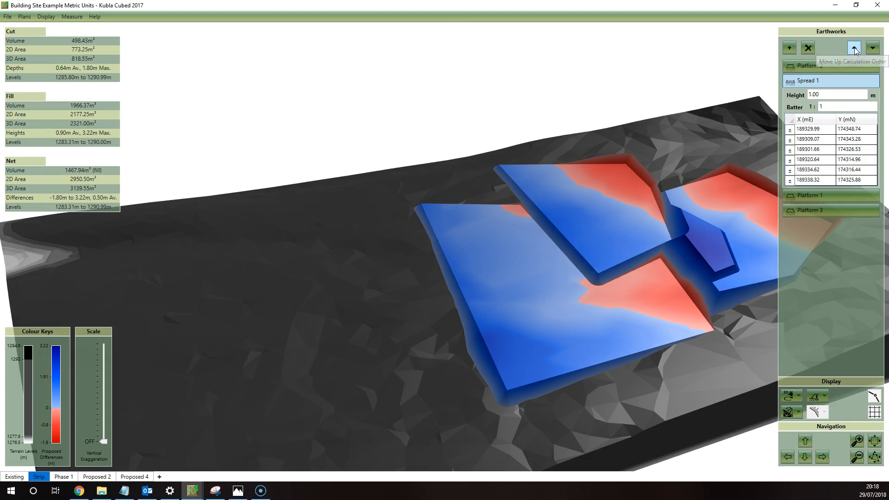
click(854, 48)
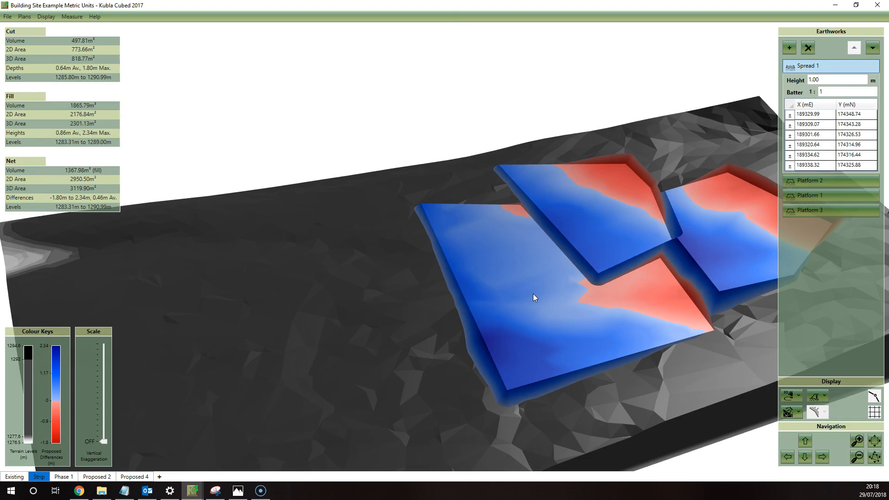
mouse_move(834, 75)
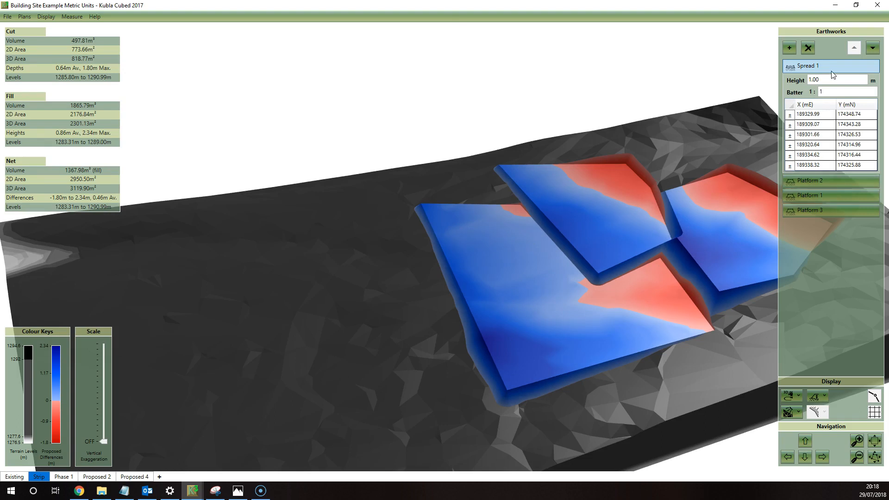
mouse_move(872, 47)
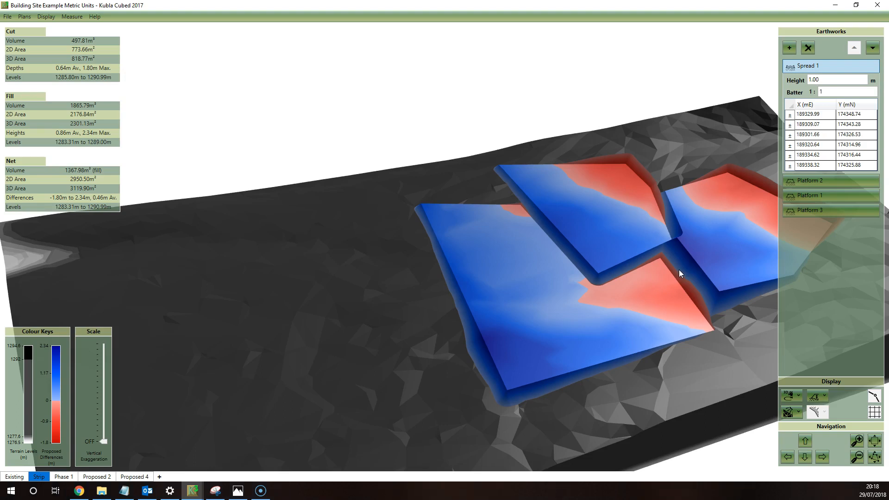
mouse_move(872, 48)
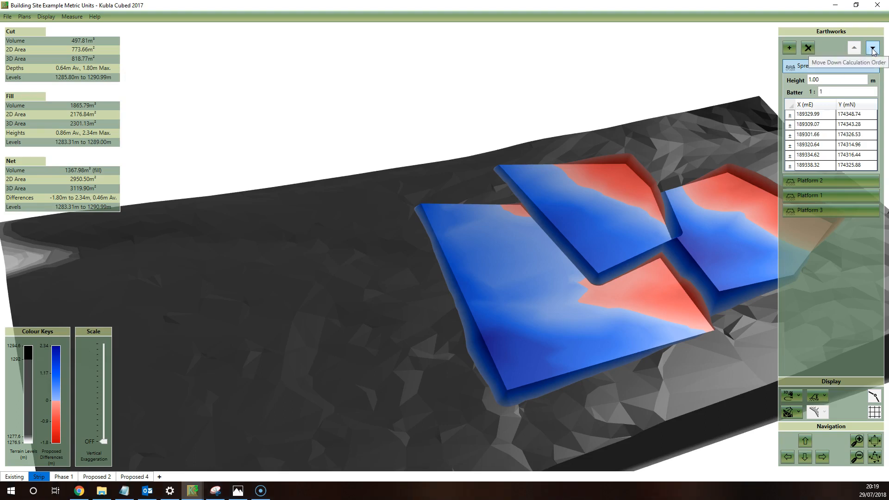
click(872, 48)
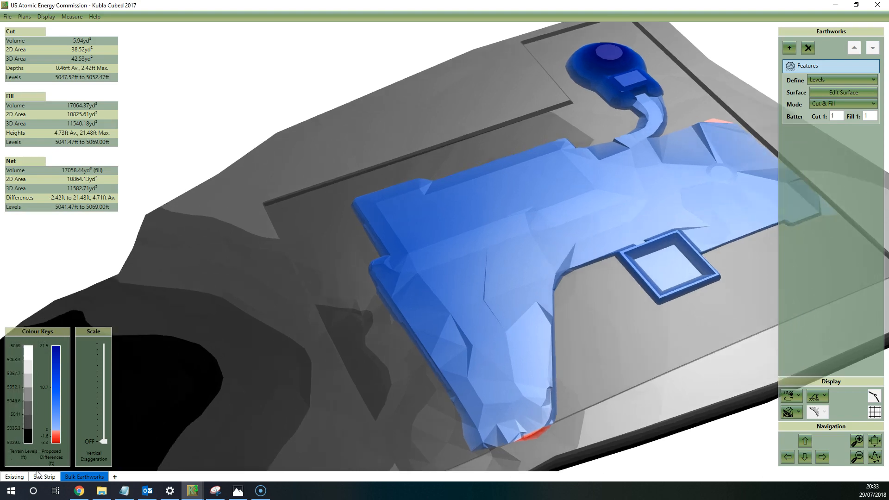
Step: On the Site Strip sheet in 3D Flyover, set Strip 1 depth to 0.5 ft
click(14, 477)
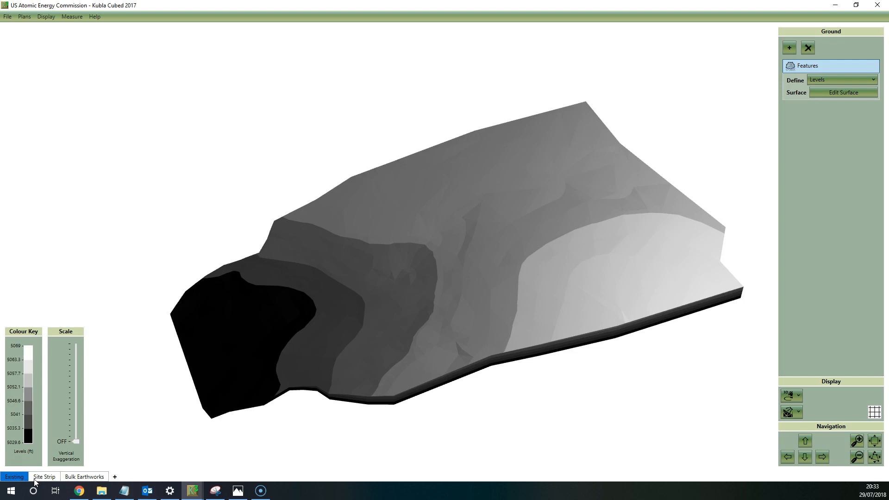
click(44, 476)
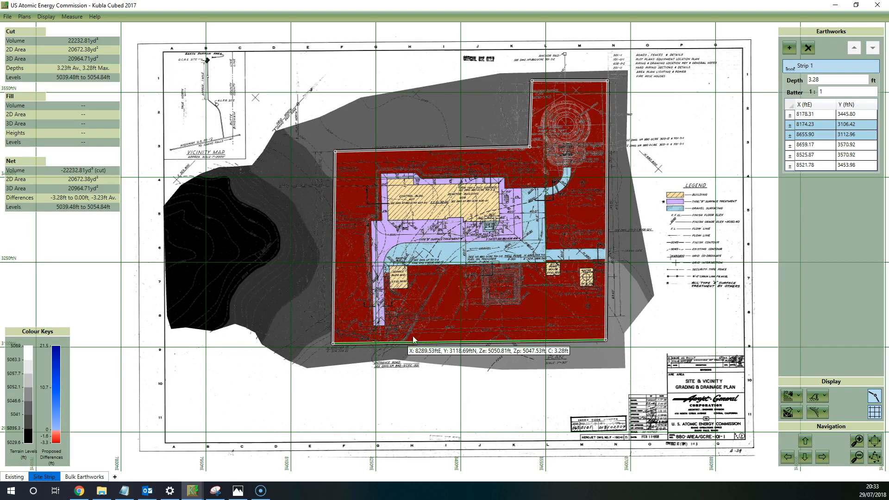
mouse_move(526, 323)
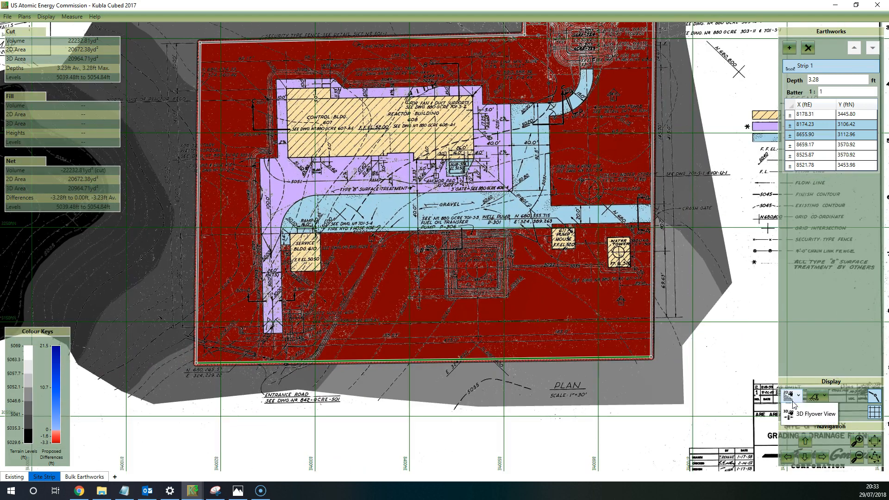
click(789, 395)
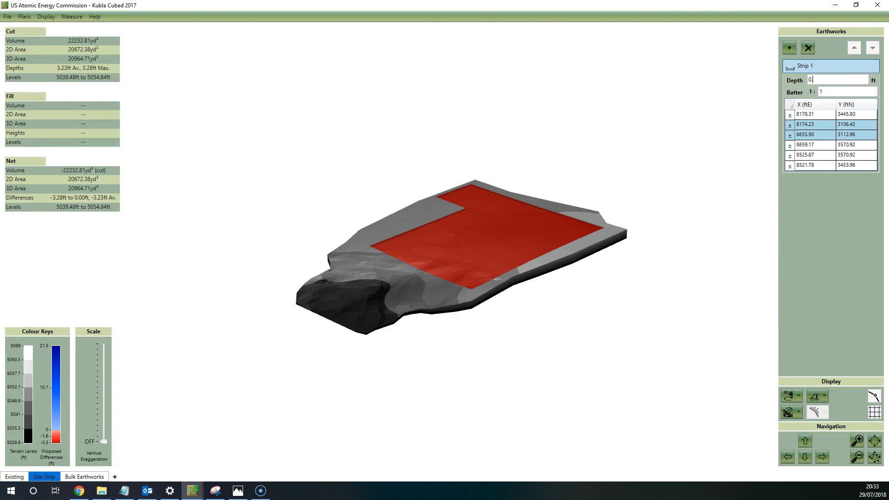
text(0.5)
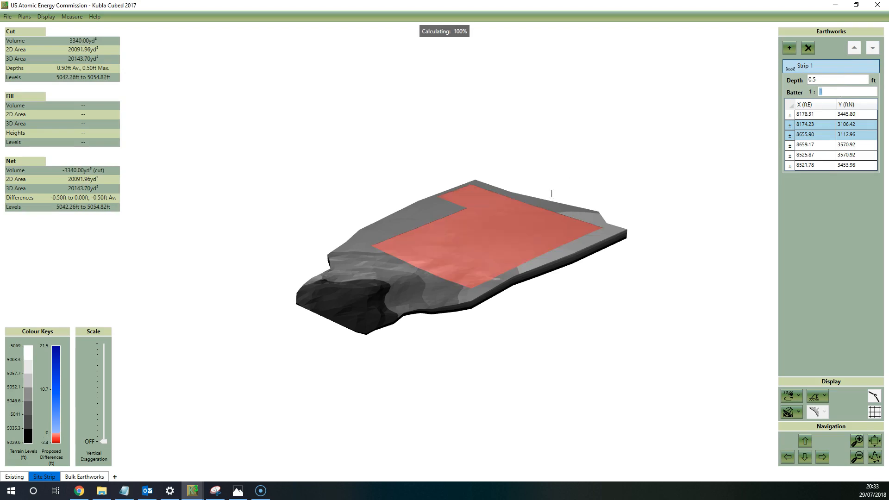
drag(550, 193, 524, 244)
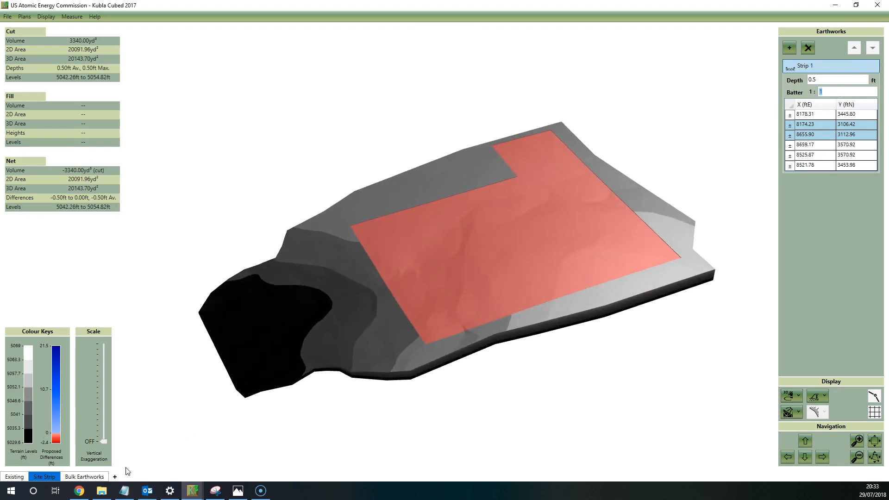
Step: On Bulk Earthworks in Design View, set Strip 1 depth to 0.5 ft, then return to 3D Orbit
click(84, 476)
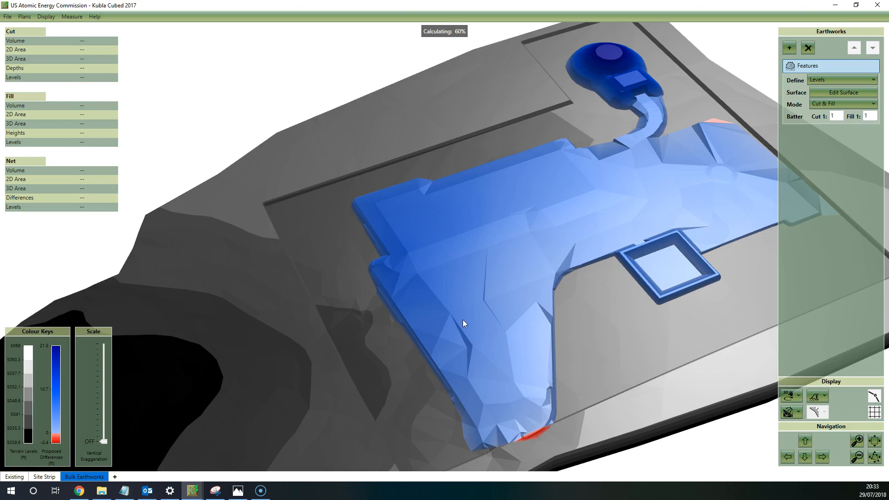
mouse_move(523, 164)
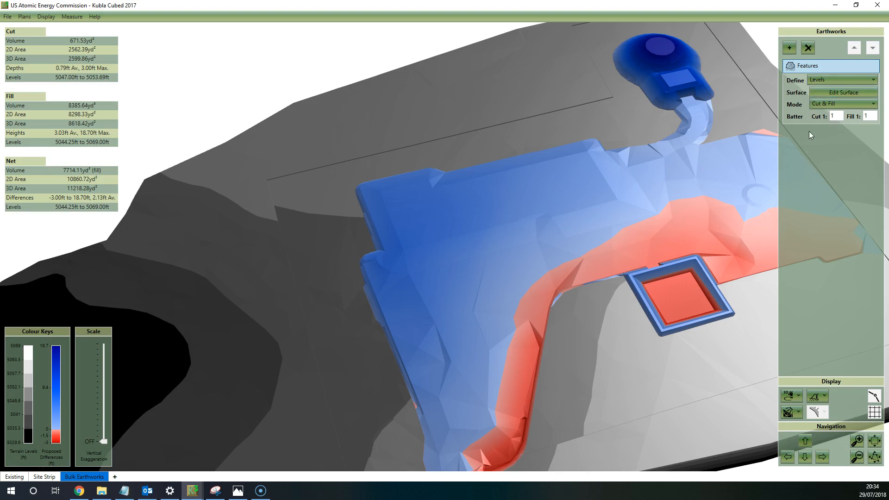
mouse_move(679, 214)
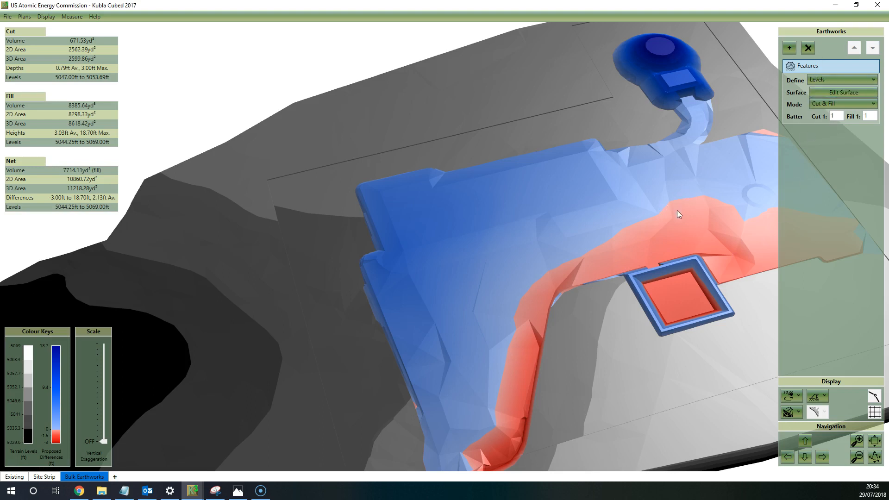
click(789, 395)
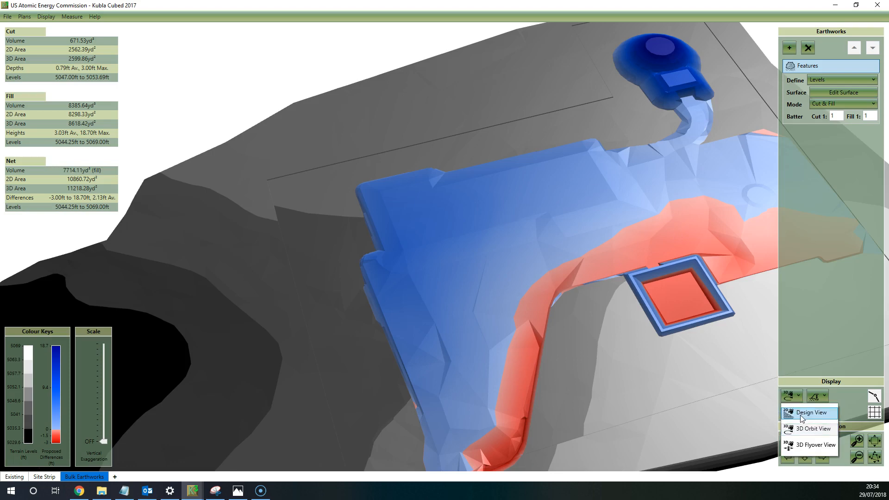
click(808, 412)
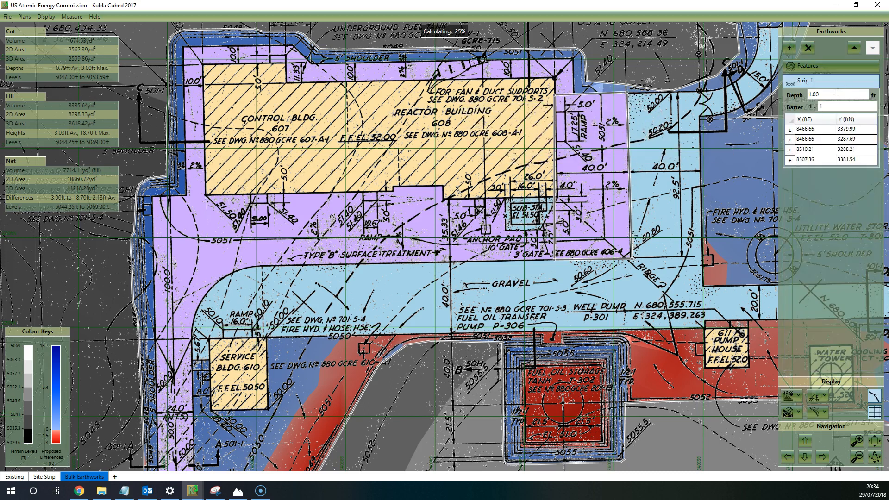
text(0.5)
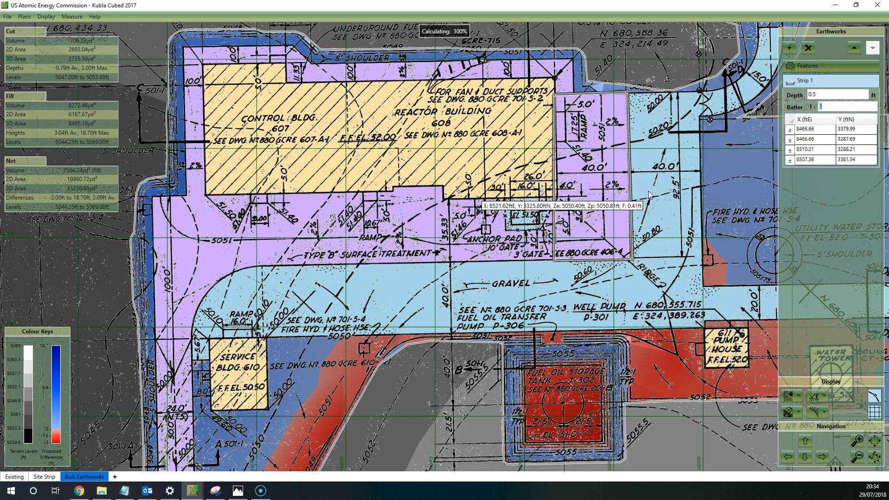
click(791, 395)
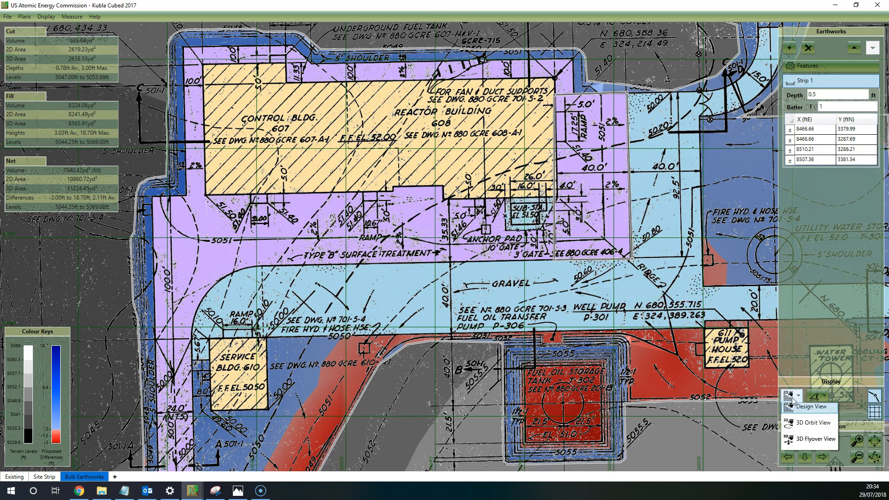
click(813, 422)
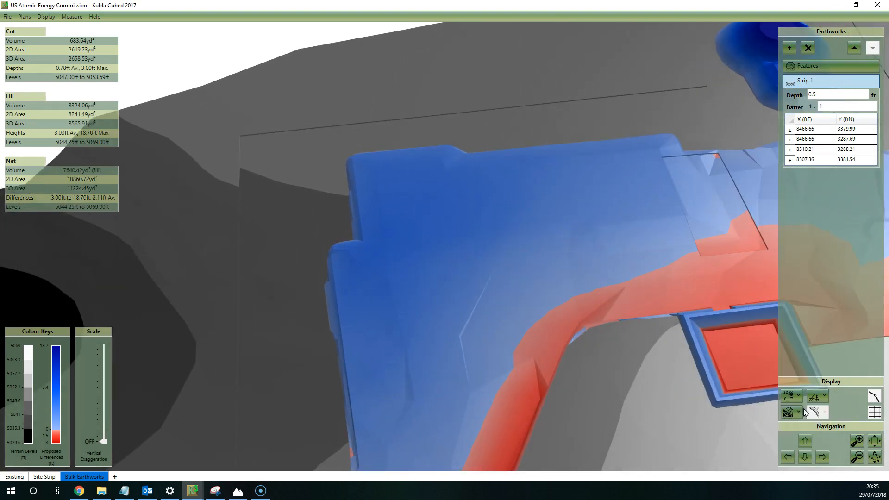
Step: Reorder Strip 1 below Platform 1 in the Earthworks panel
click(789, 48)
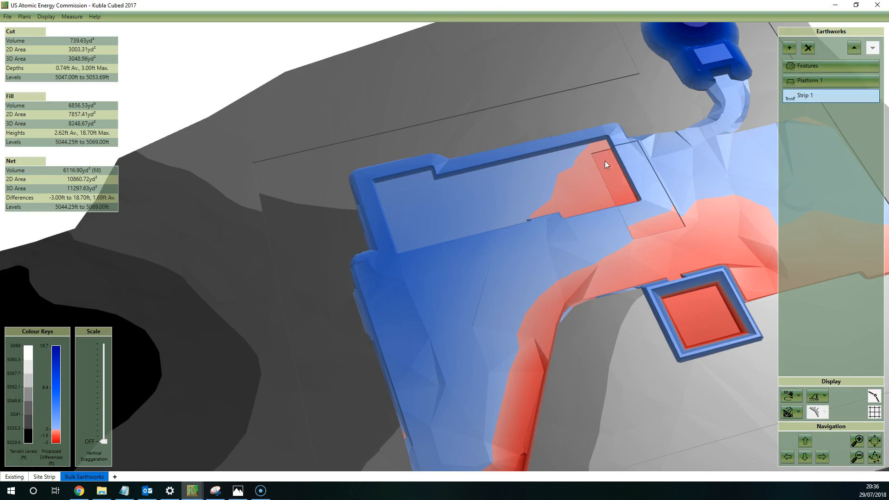
mouse_move(624, 163)
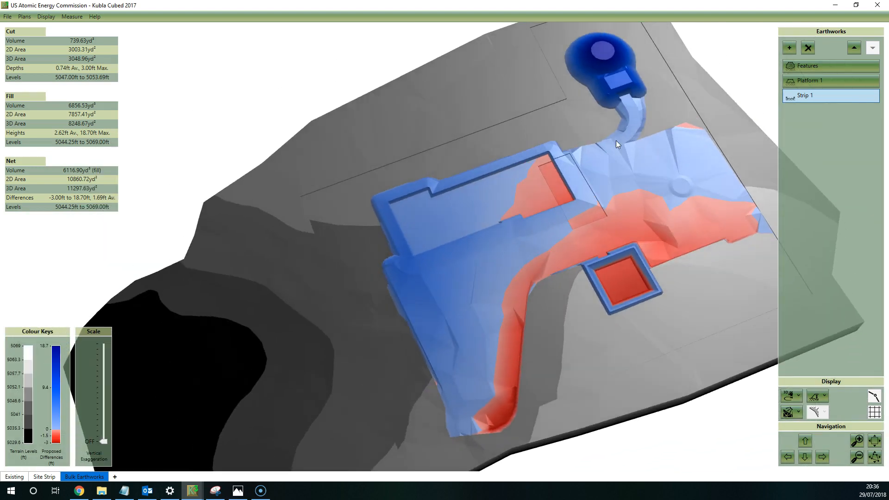
click(811, 81)
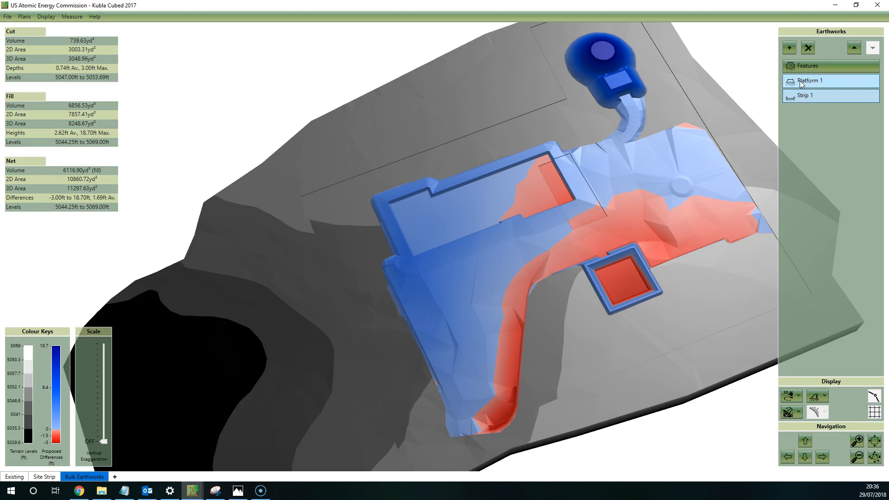
click(805, 95)
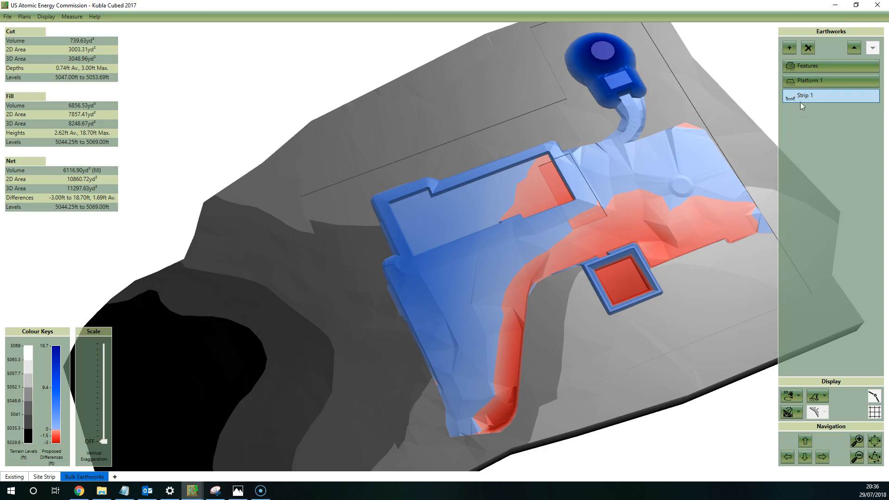
click(807, 66)
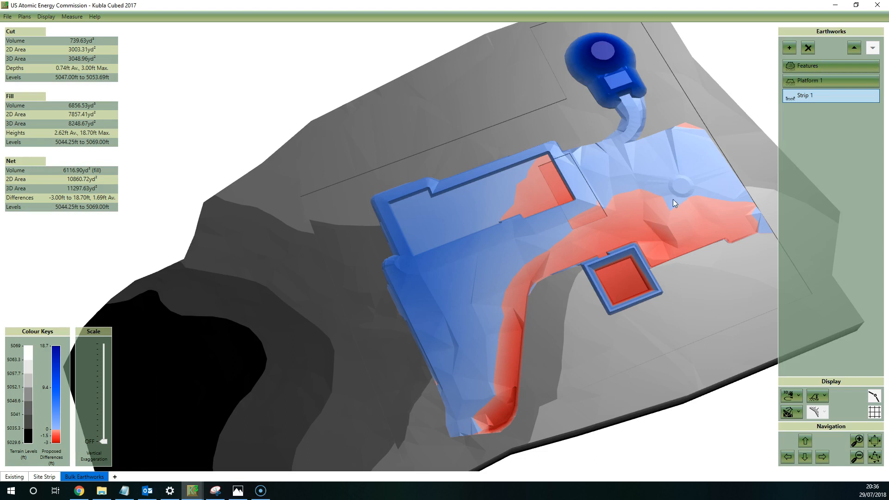
mouse_move(670, 215)
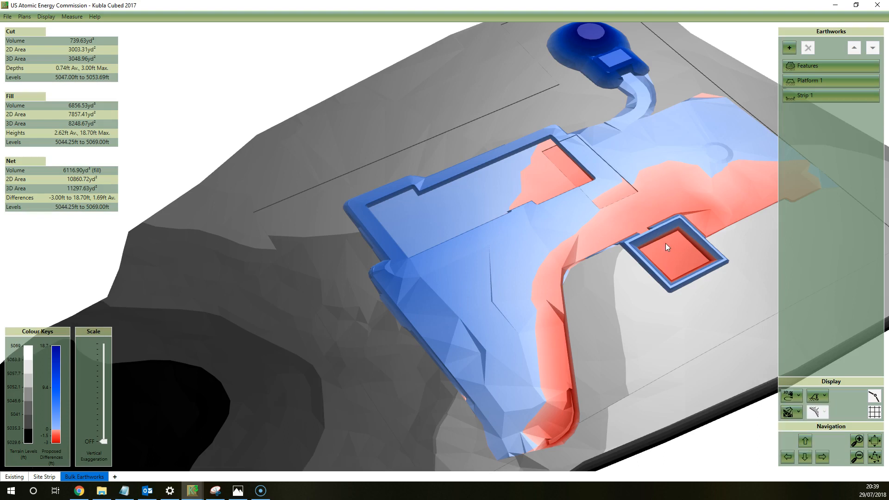
Step: Add Slope 1 defined by arrow over the square tank pit and review its properties
click(789, 48)
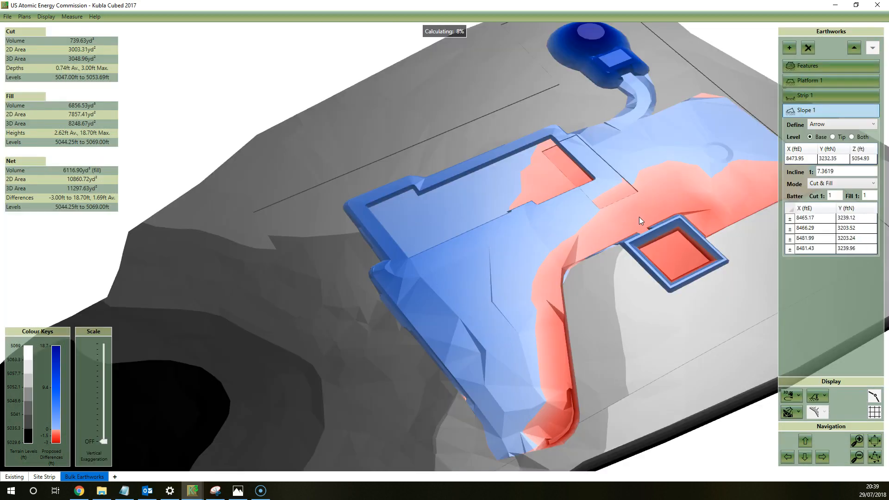
mouse_move(665, 255)
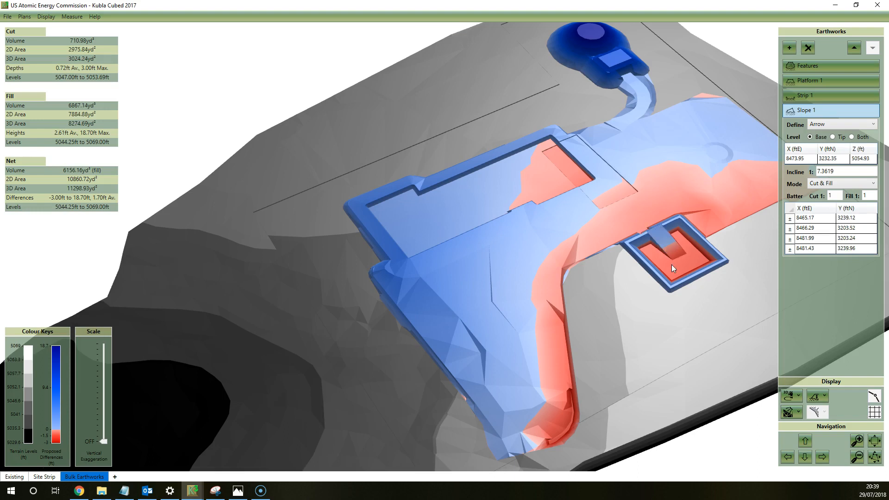
mouse_move(657, 234)
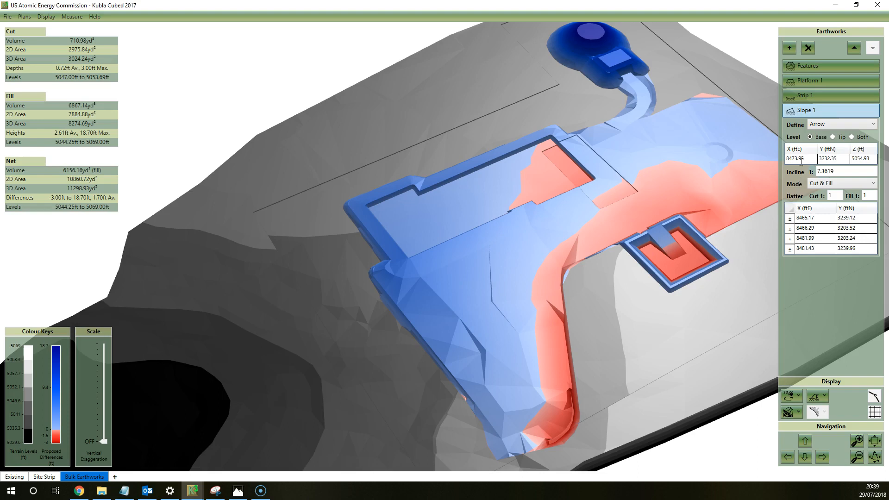
click(805, 95)
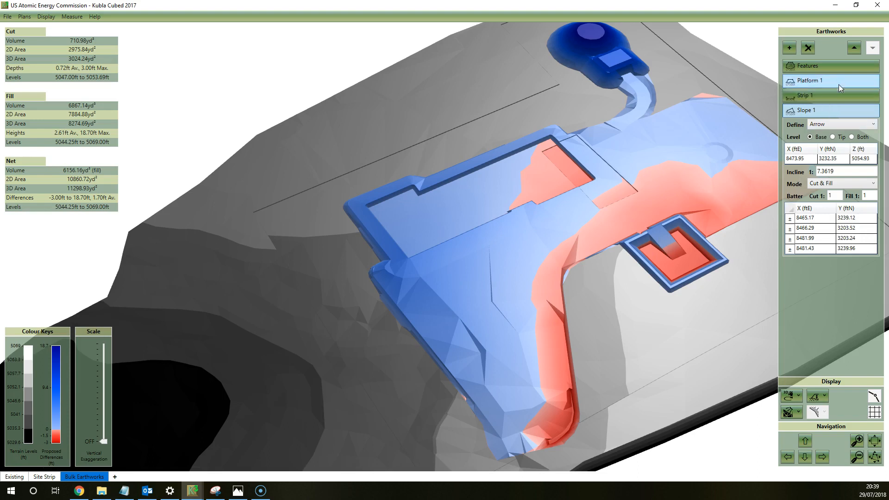
click(805, 96)
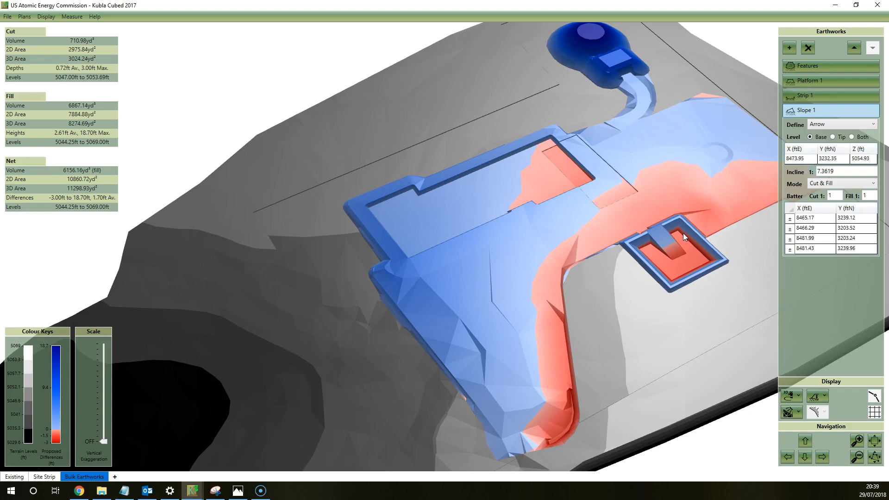
mouse_move(676, 240)
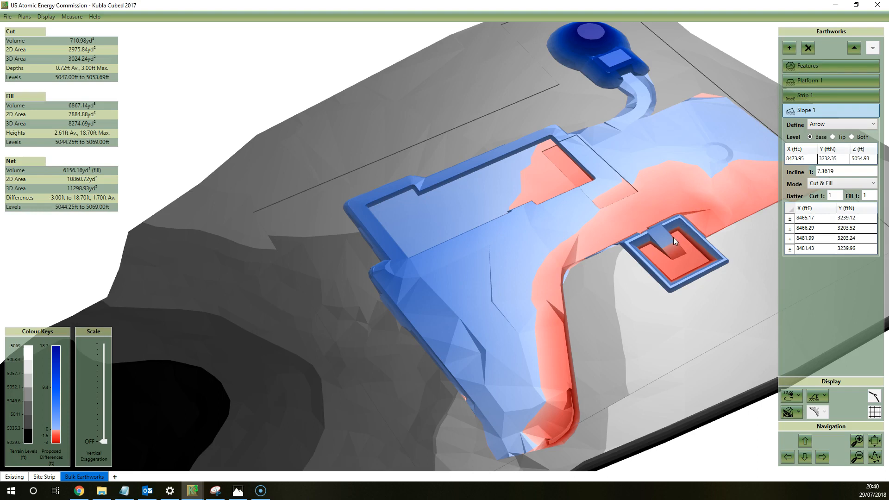
mouse_move(673, 244)
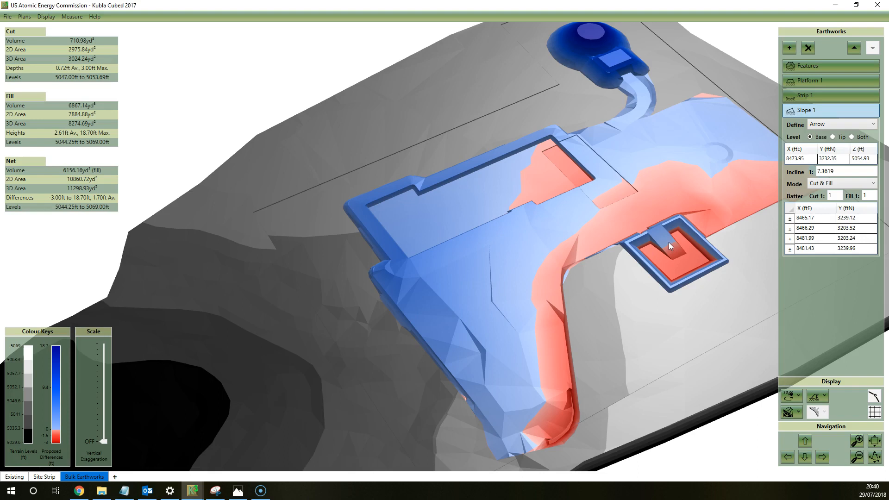
mouse_move(718, 189)
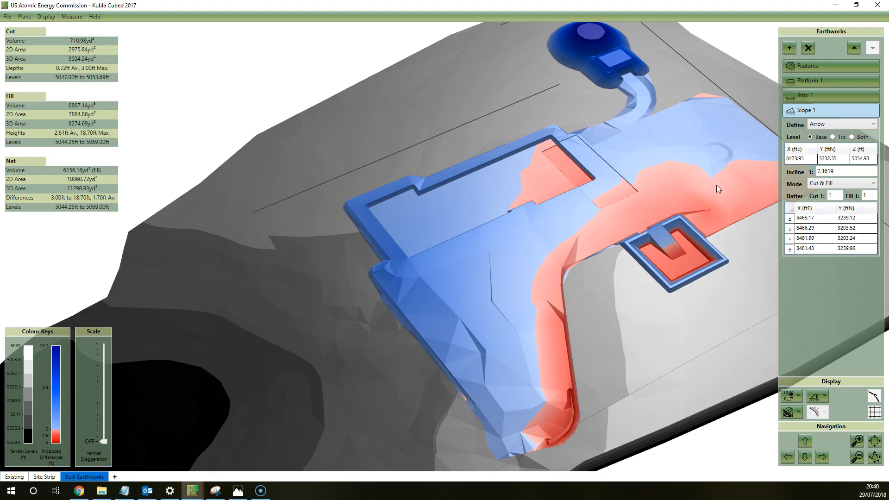
mouse_move(707, 195)
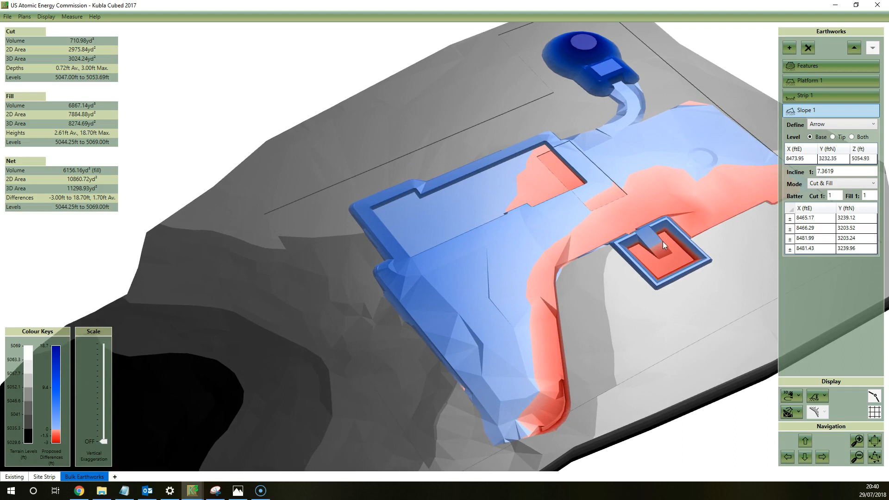
mouse_move(664, 241)
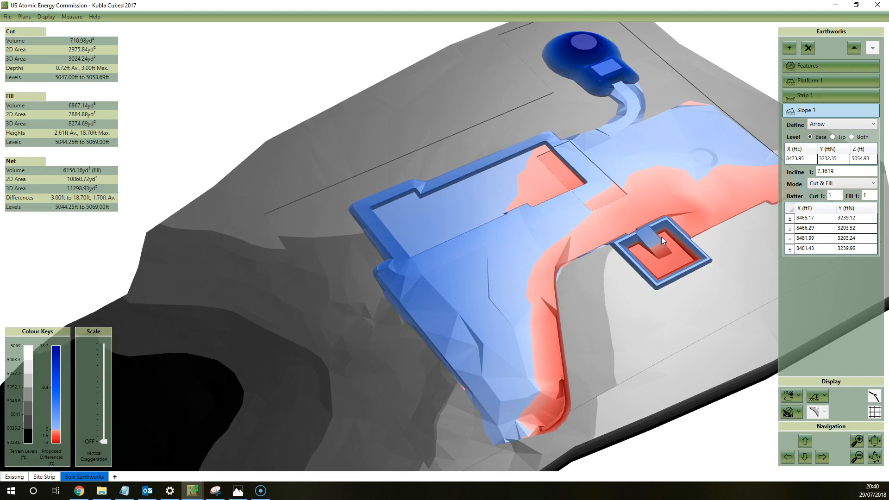
Step: Switch to Design View, visit Site Strip, and return to Bulk Earthworks over the drawing
click(788, 395)
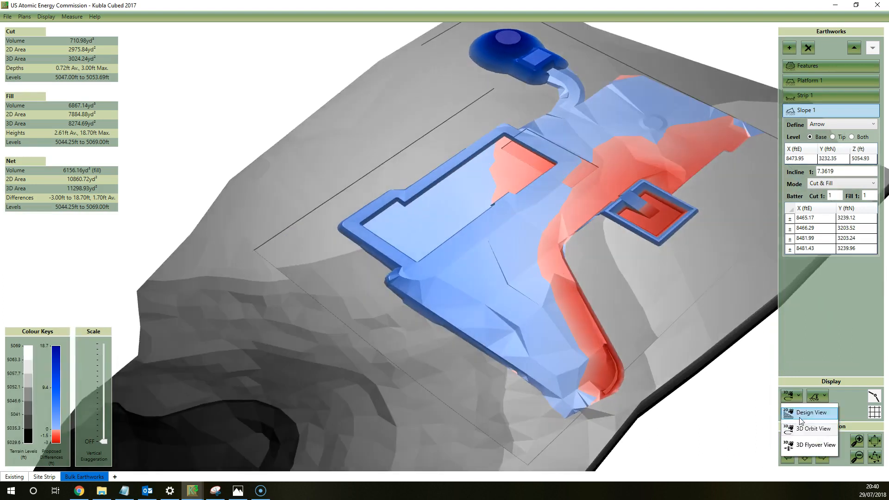
click(810, 412)
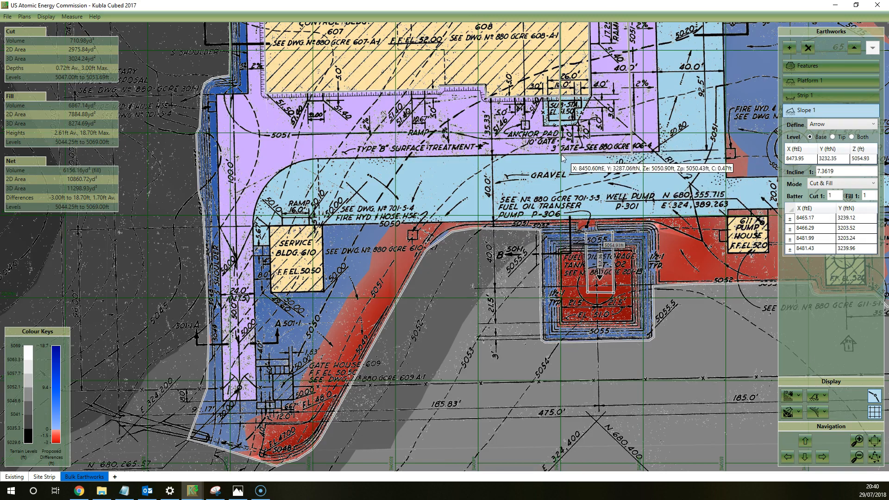
mouse_move(556, 178)
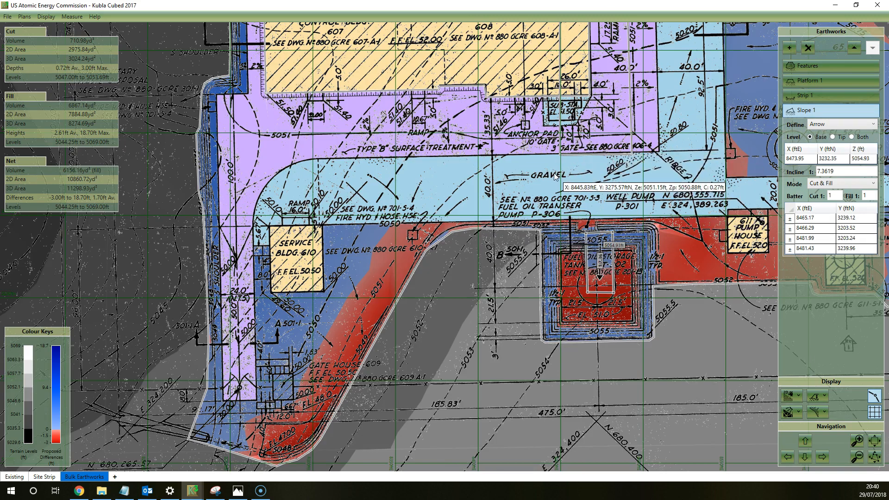
mouse_move(364, 215)
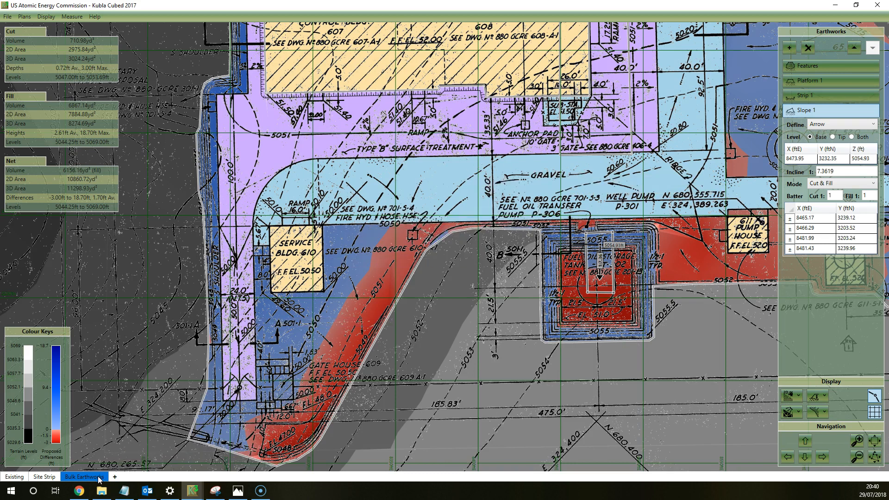
click(43, 477)
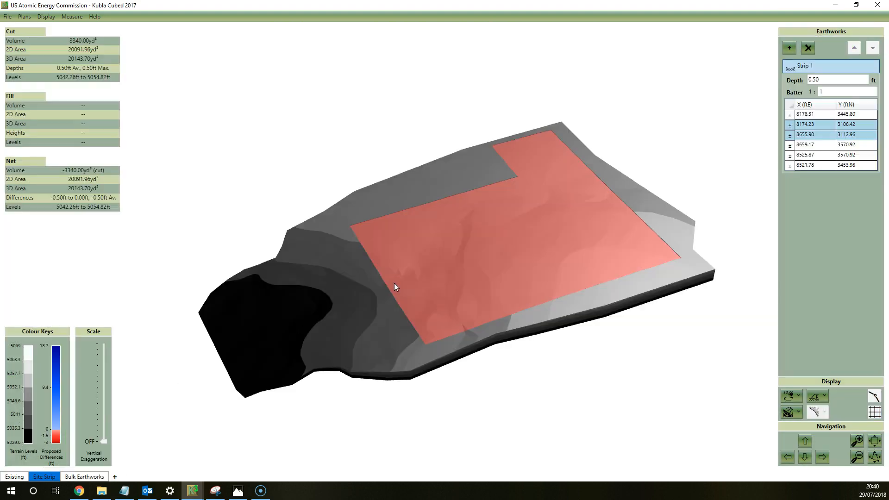
click(83, 477)
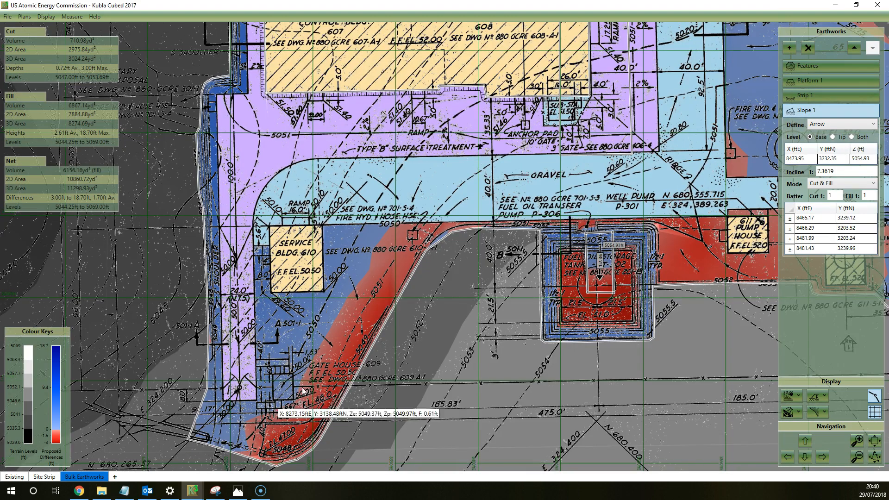